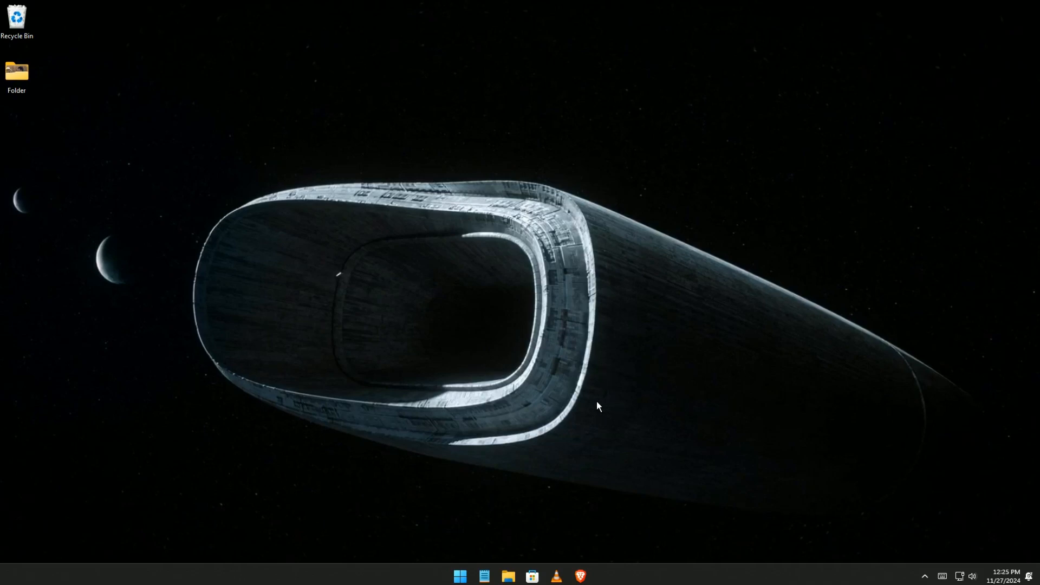
pyautogui.moveTo(603, 494)
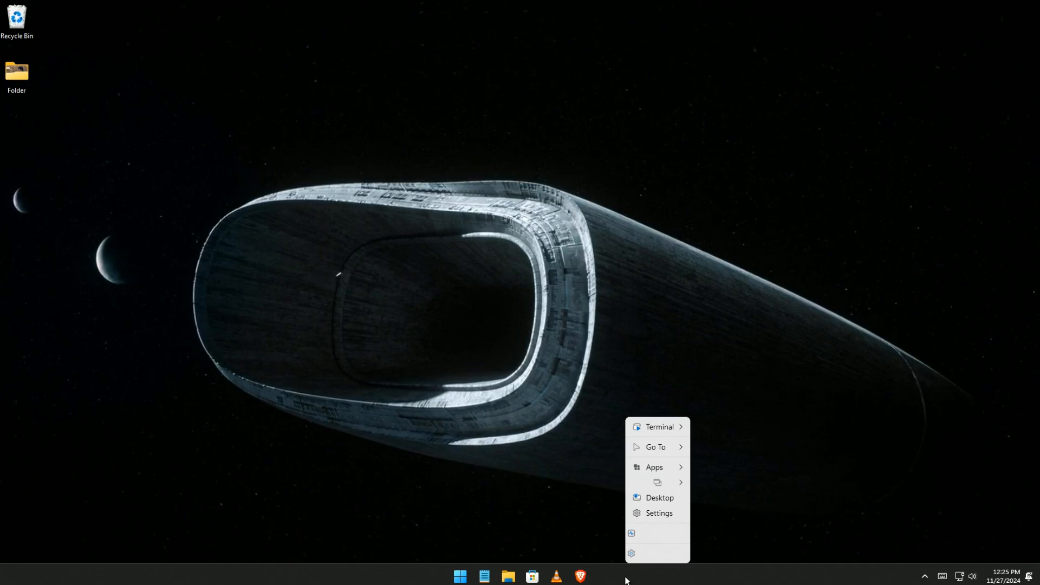
pyautogui.moveTo(537, 435)
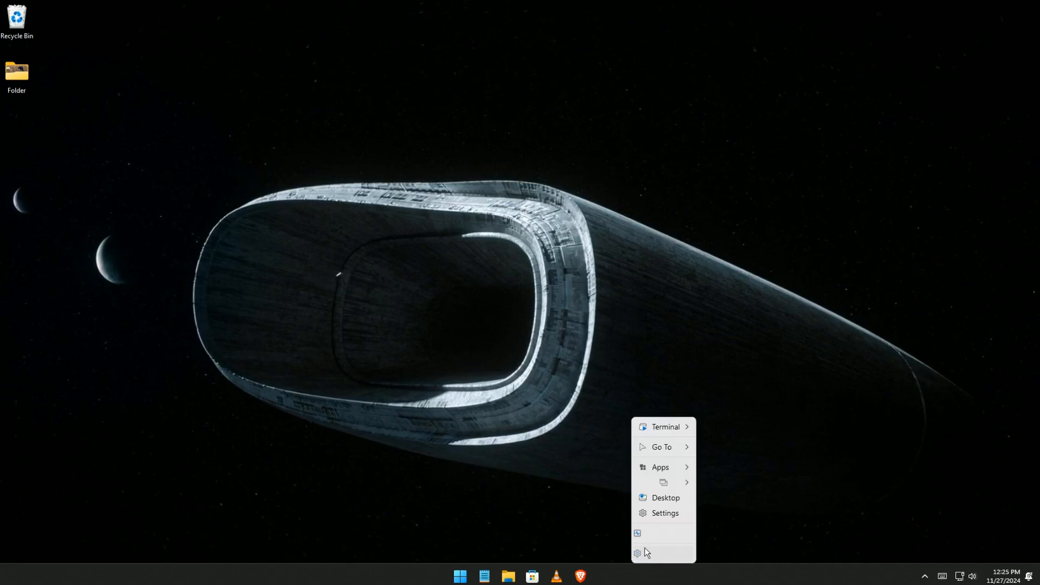
# - Show Task Manager's Performance memory readings: 4.8 GB of 7.9 GB in use, 8 GB DDR3
pyautogui.click(655, 541)
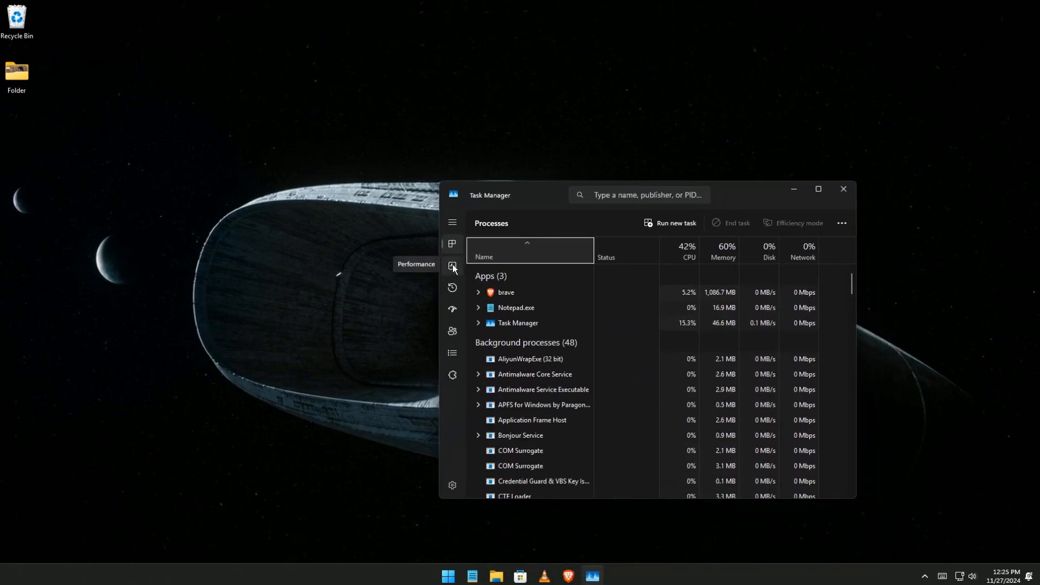
pyautogui.click(452, 266)
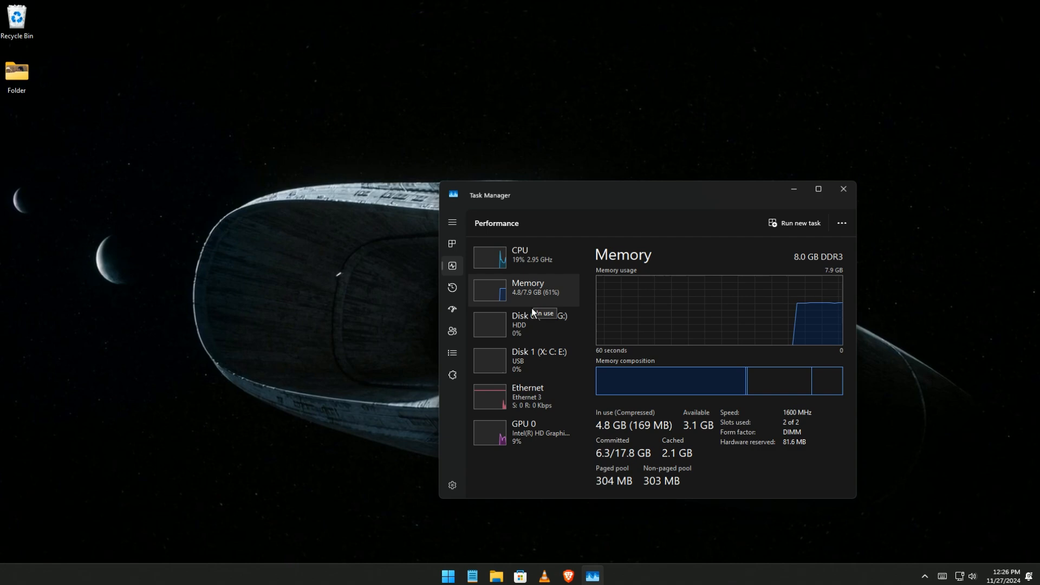
pyautogui.moveTo(695, 257)
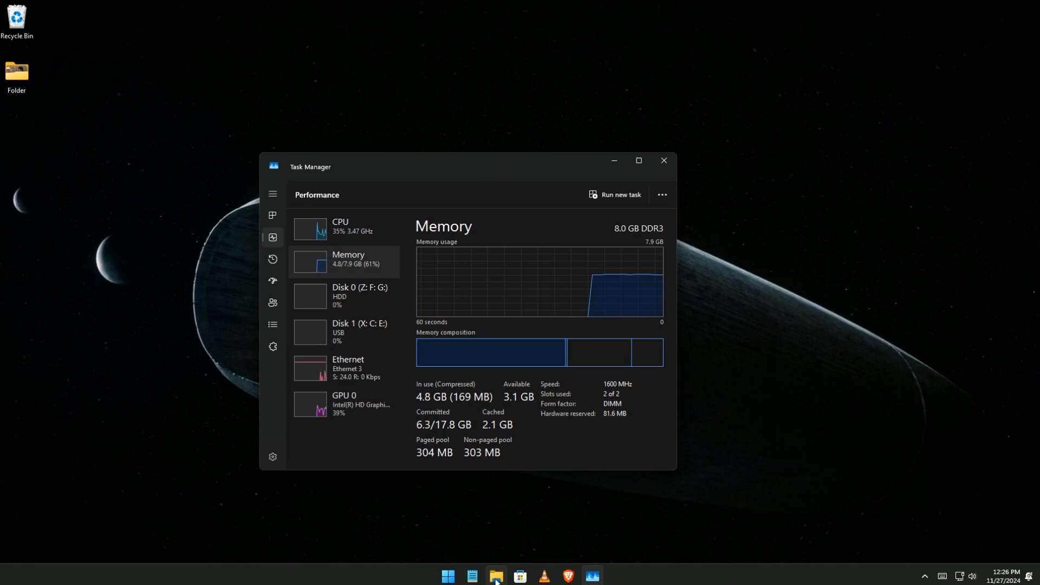
# - Launch RAMMap64 from the Downloads > RAMMap folder in File Explorer
pyautogui.click(496, 576)
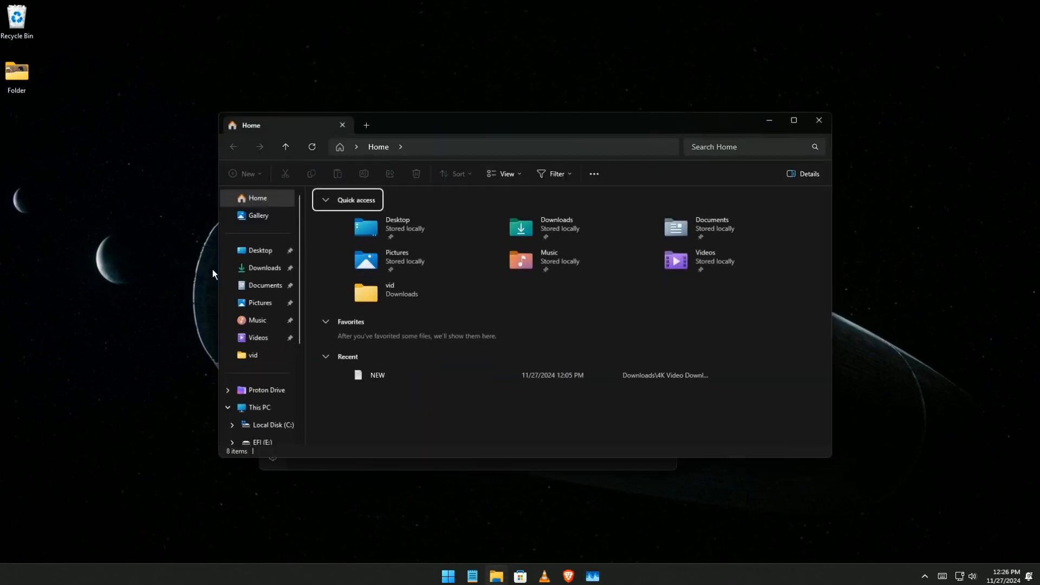
pyautogui.click(264, 268)
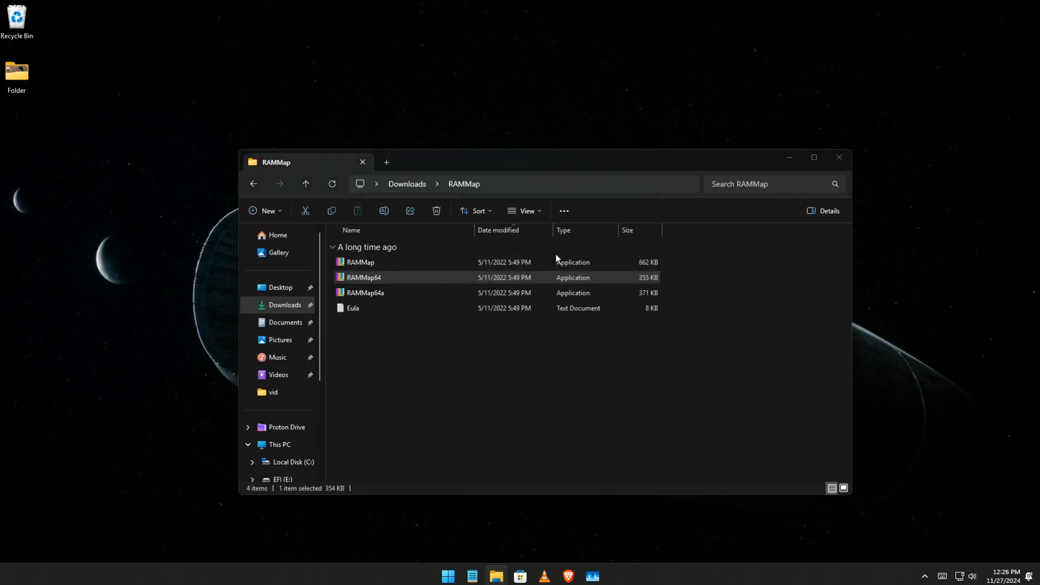
pyautogui.doubleClick(364, 278)
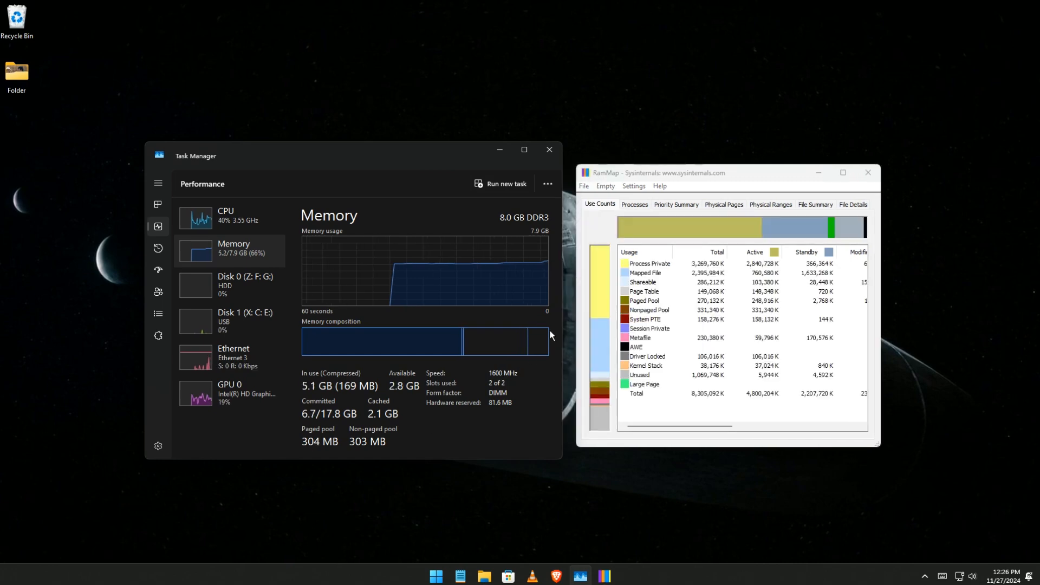
# - Empty RAMMap's standby list, then close RAMMap and Task Manager
pyautogui.click(604, 186)
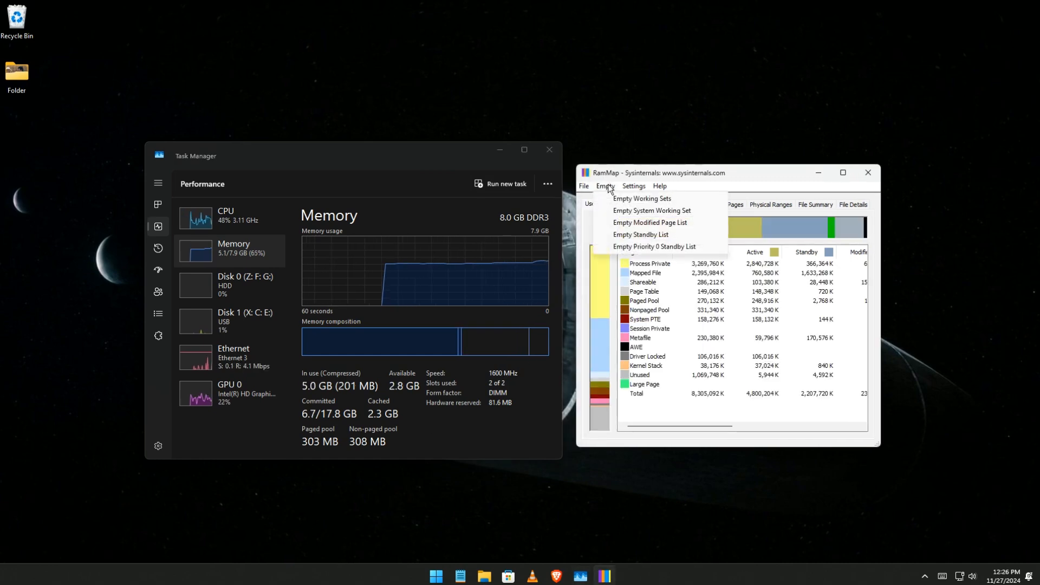
pyautogui.click(640, 234)
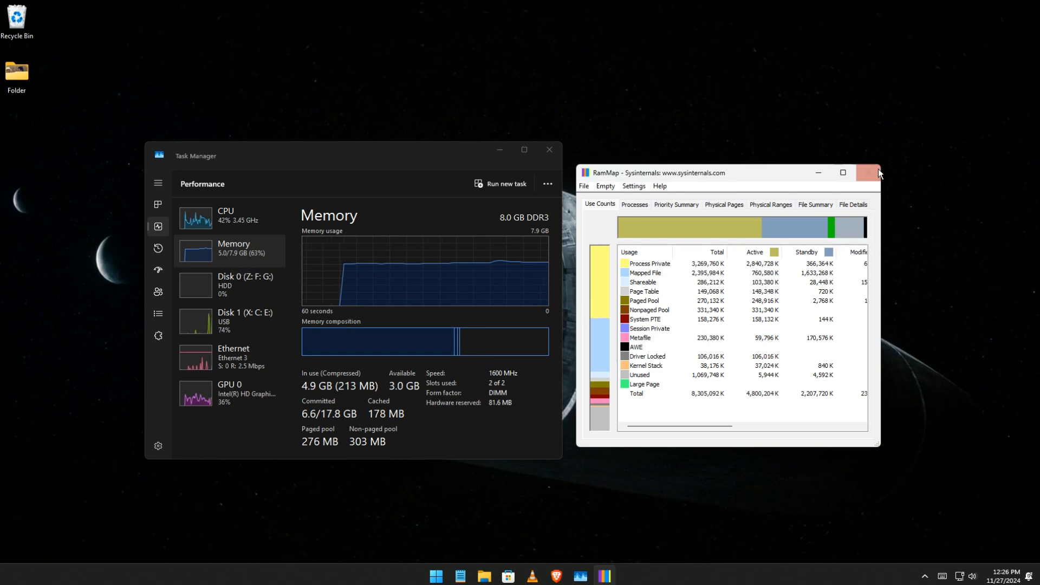
pyautogui.click(872, 172)
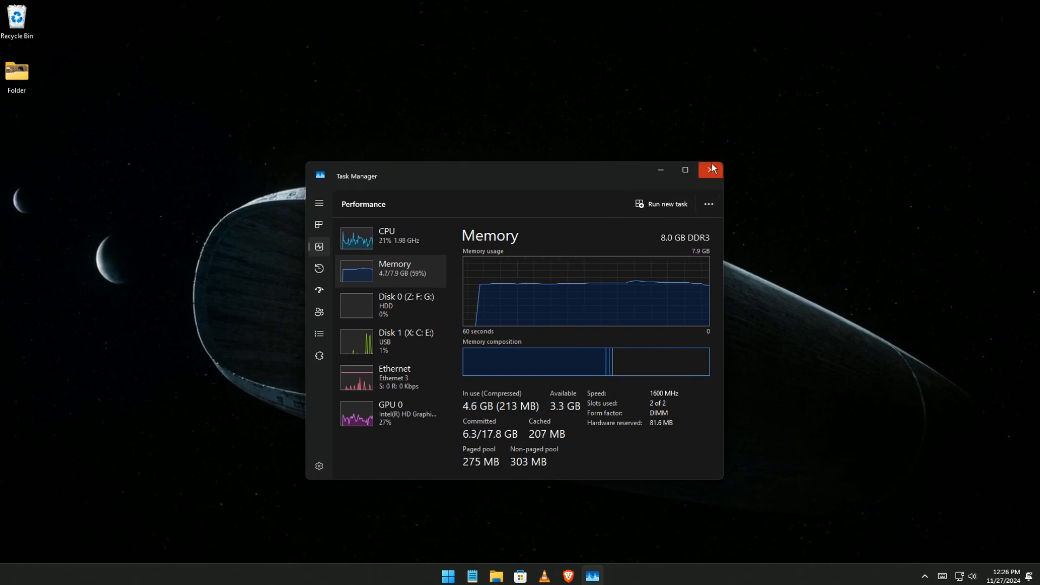
pyautogui.click(710, 170)
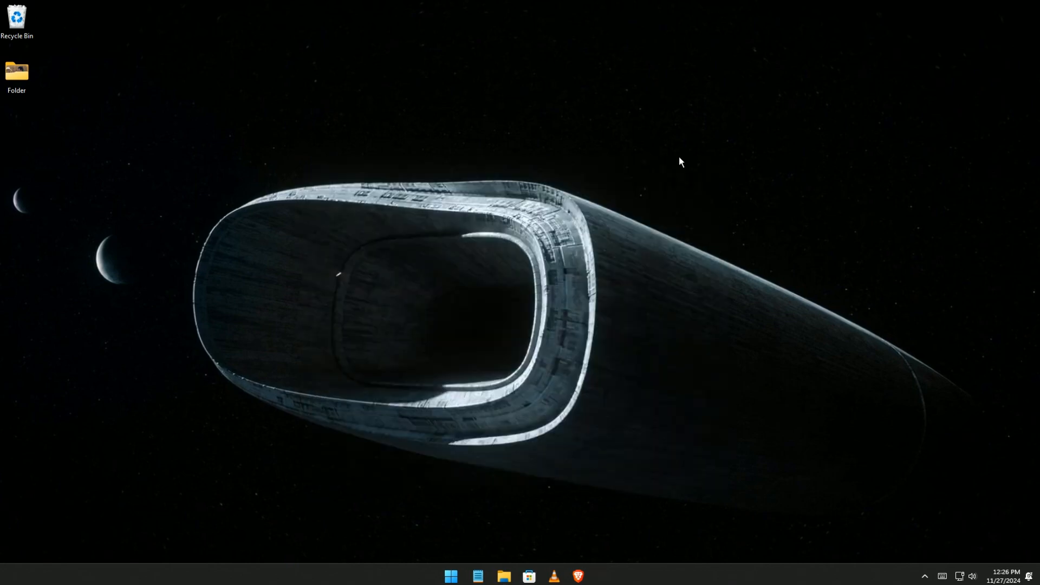
# - Scroll Settings' Installed apps list down to its last entries
pyautogui.click(450, 575)
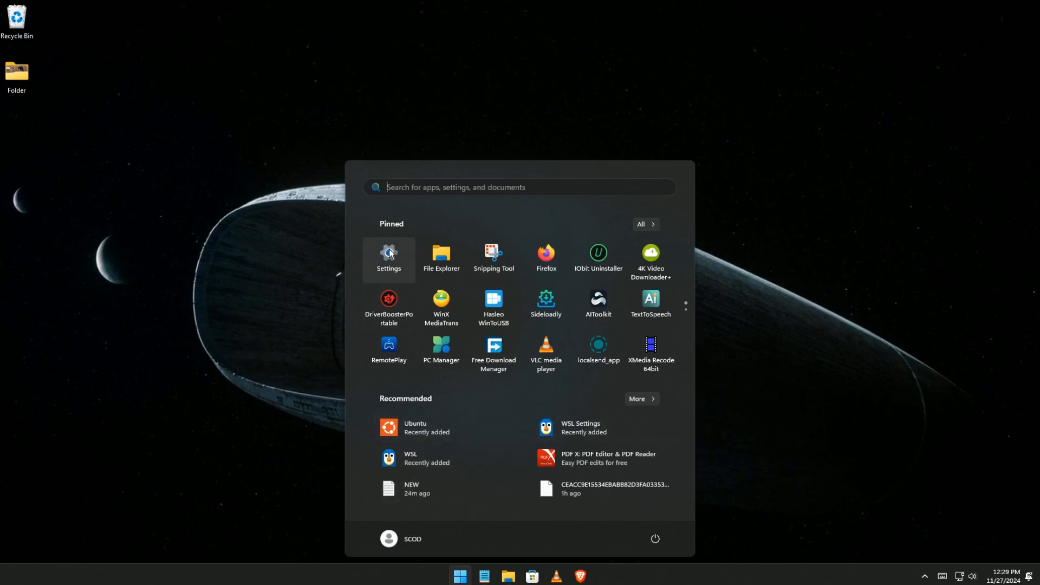
pyautogui.click(389, 257)
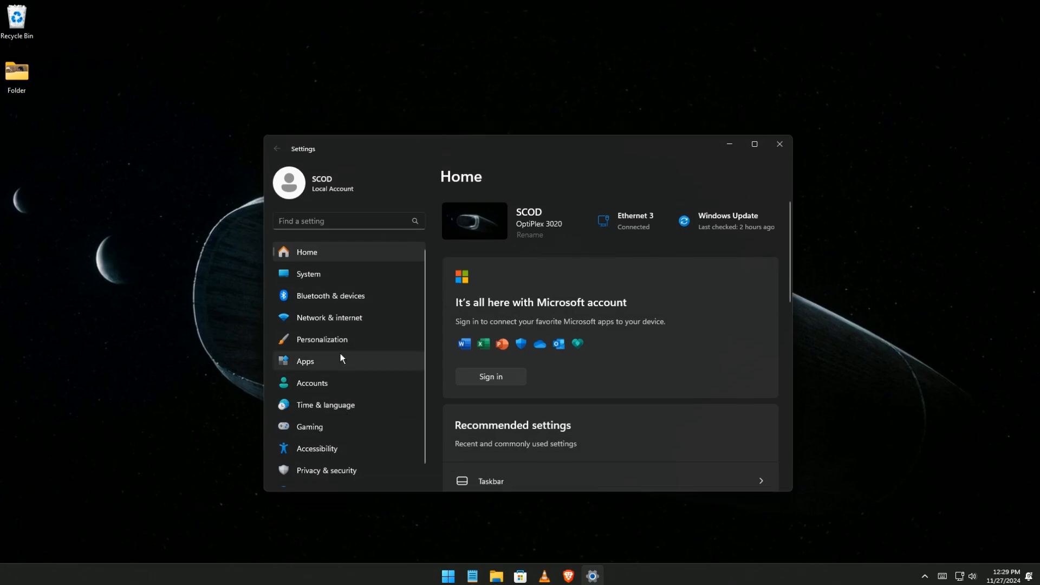
pyautogui.click(305, 361)
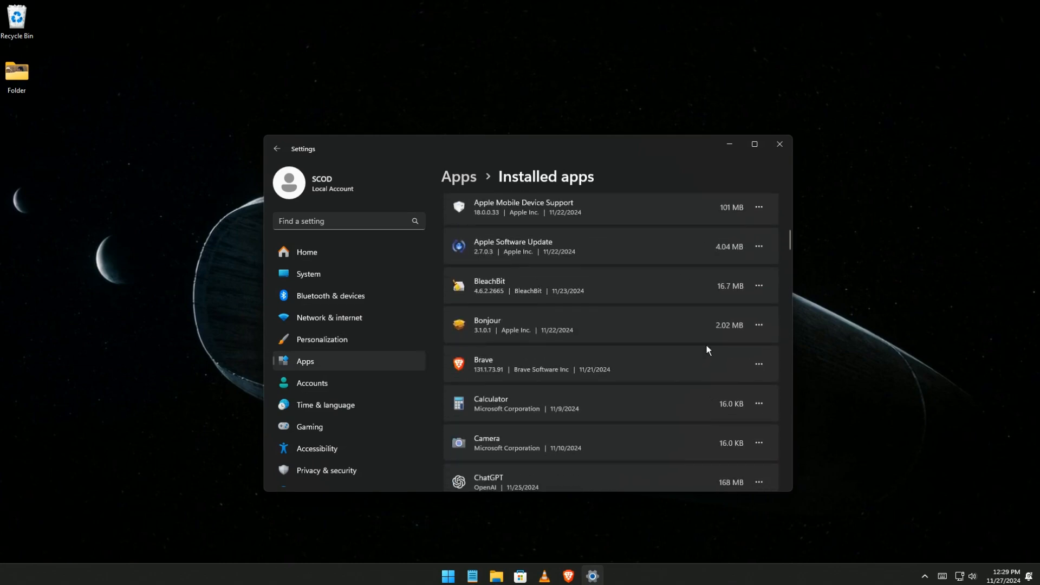
pyautogui.scroll(-3)
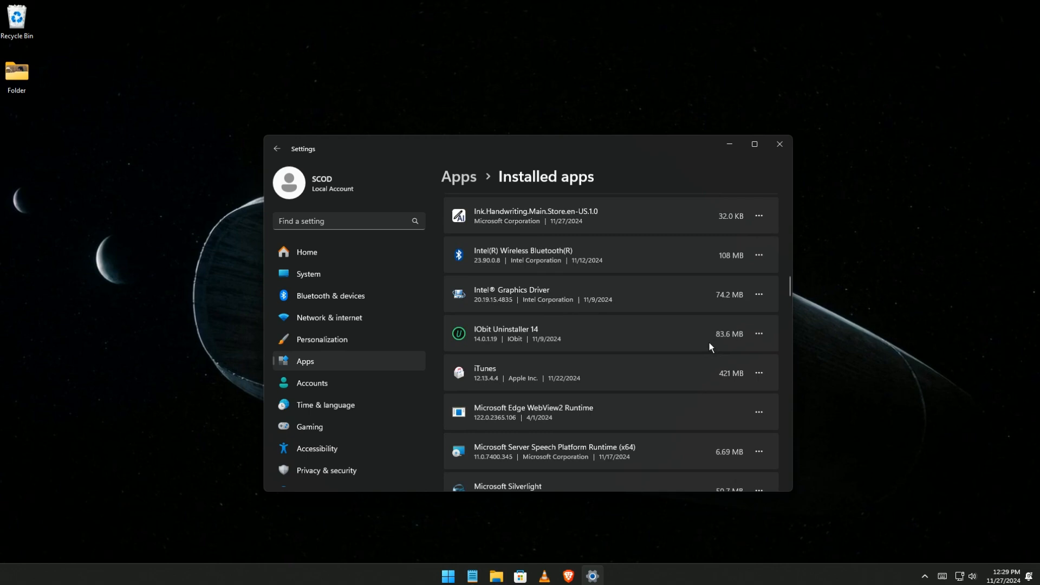
pyautogui.scroll(-3)
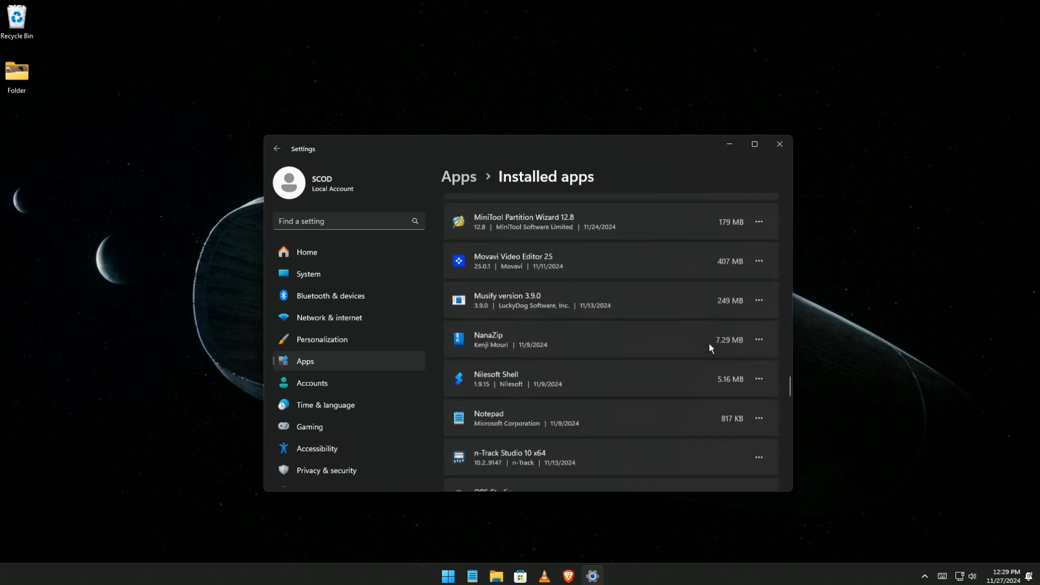
pyautogui.scroll(-3)
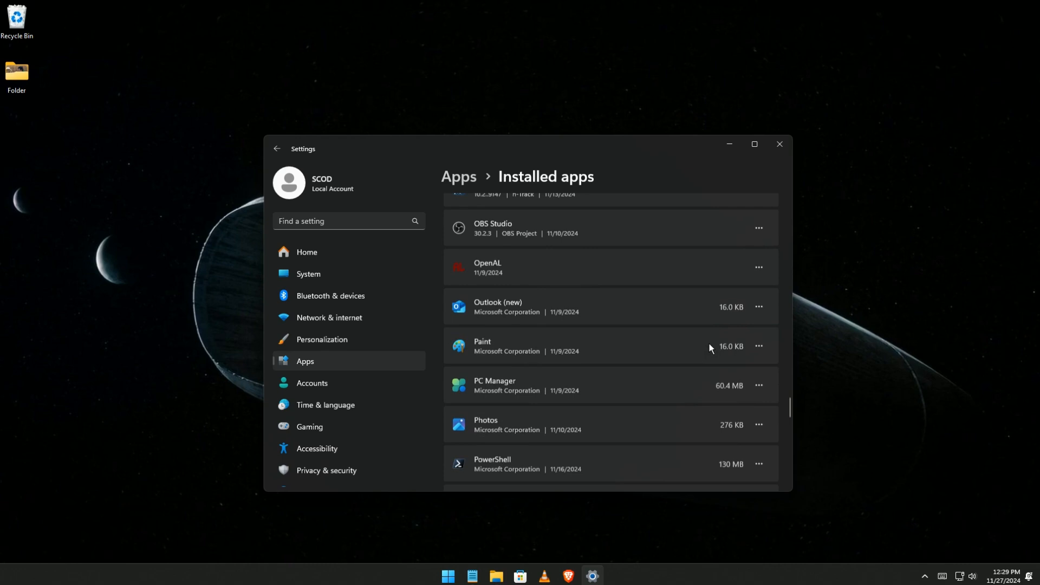
pyautogui.scroll(-3)
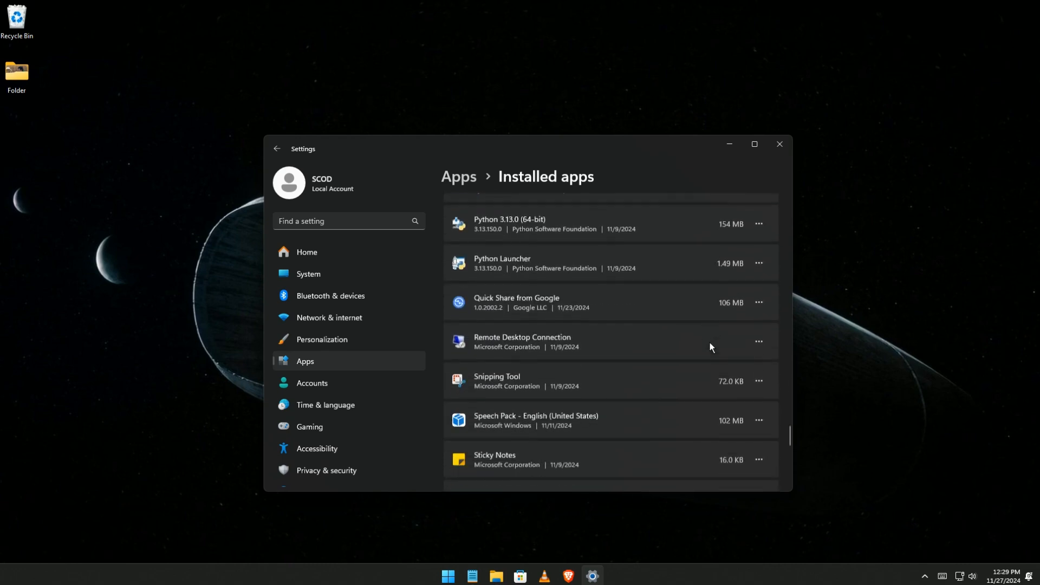
pyautogui.scroll(-3)
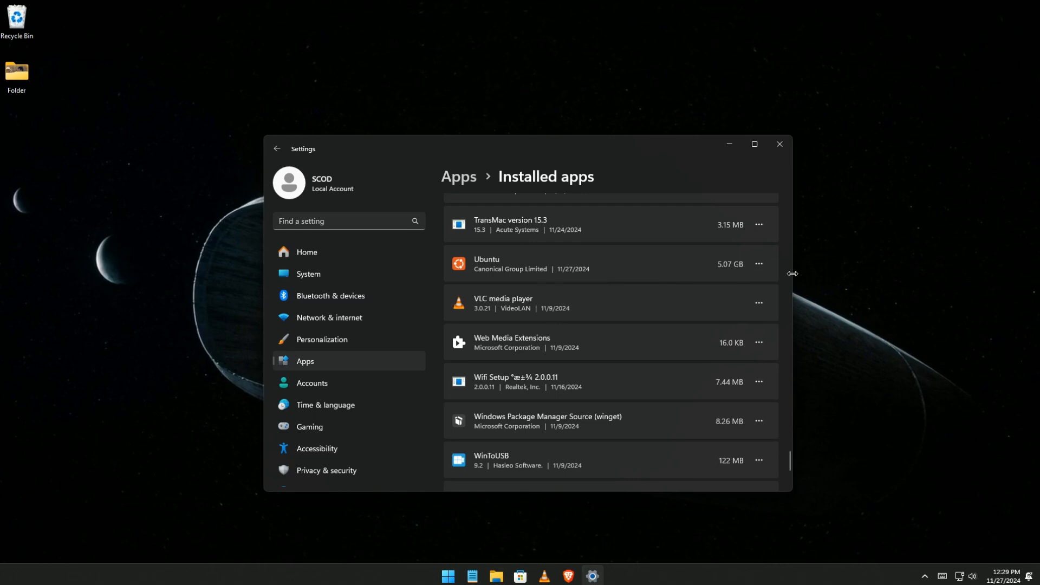
# - Uninstall Ubuntu and its data from the Installed apps list
pyautogui.click(759, 263)
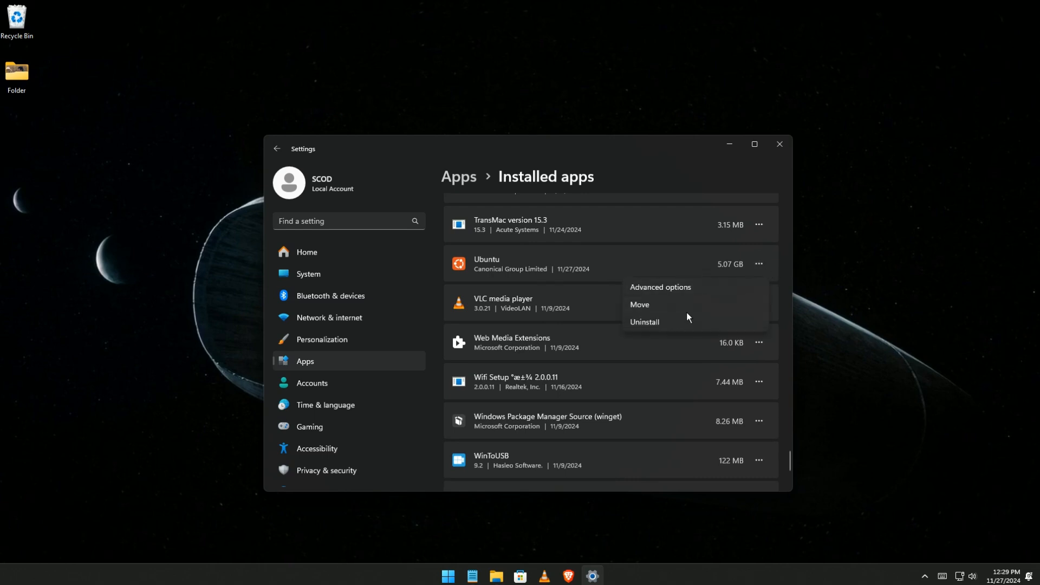
pyautogui.click(644, 322)
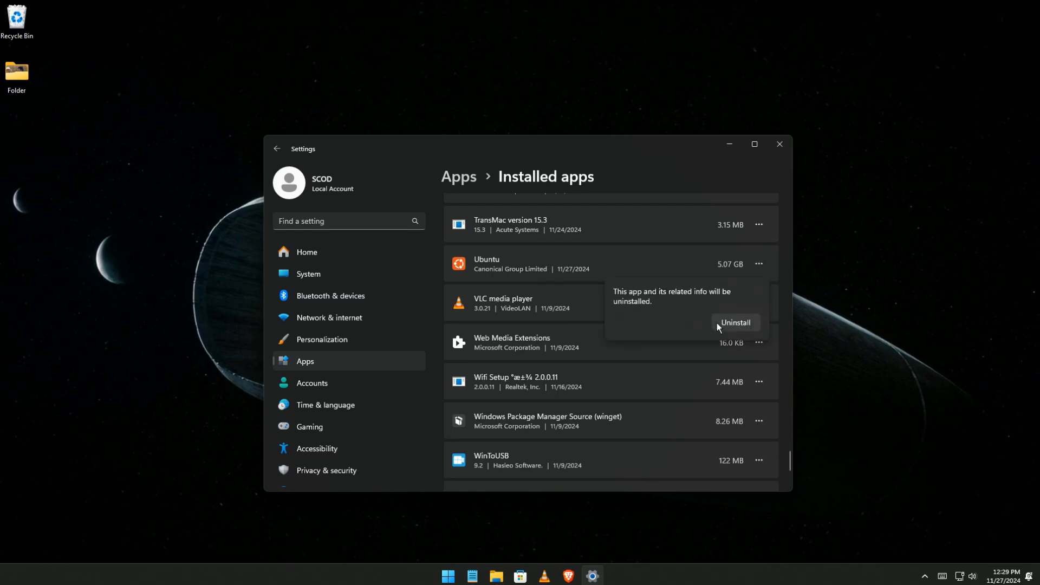
pyautogui.click(736, 323)
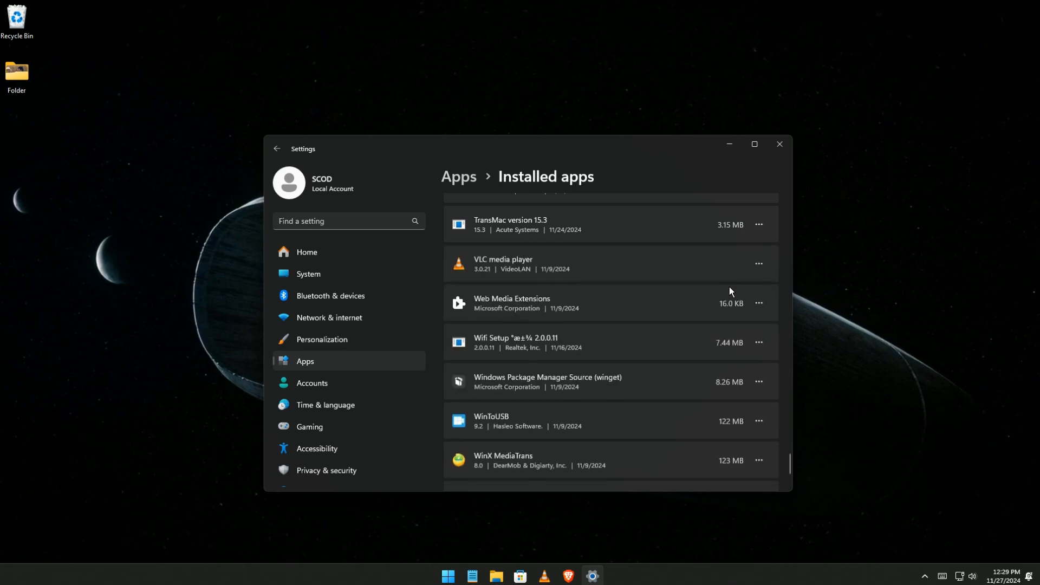
pyautogui.scroll(-3)
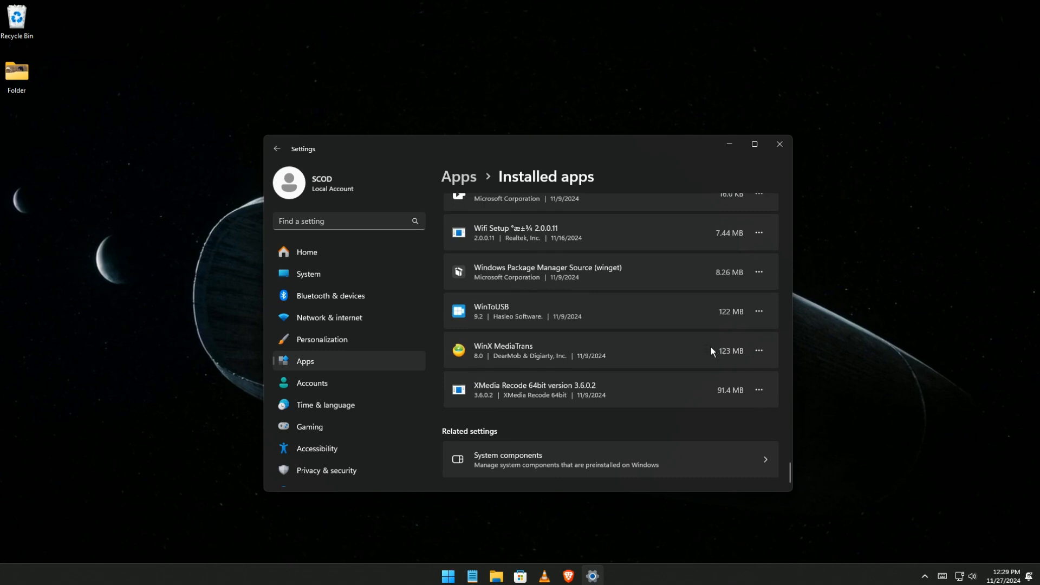
pyautogui.scroll(3)
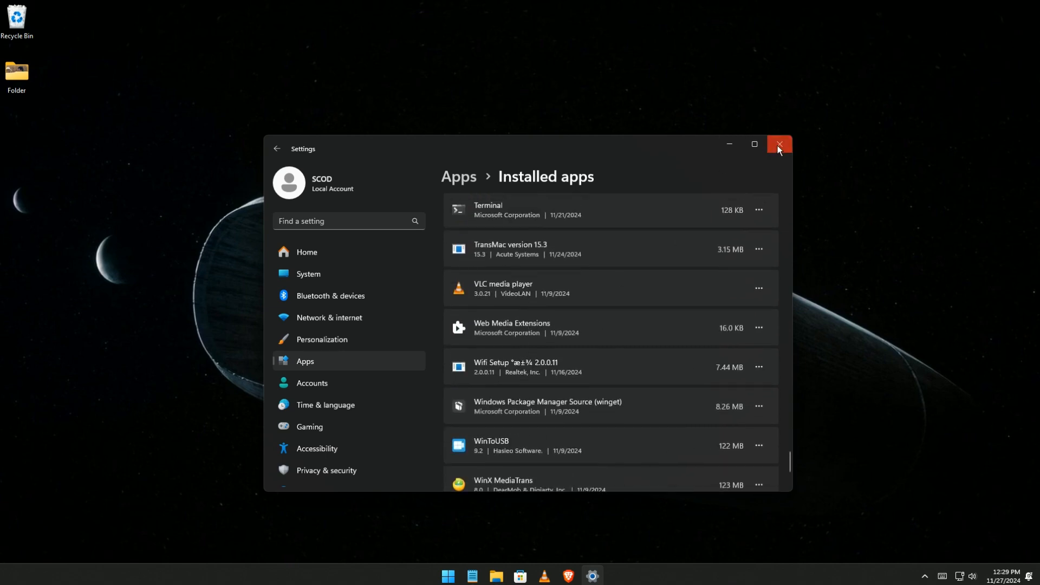
# - Close Settings, inspect the Ubuntu folder in Explorer's Linux location, then close Explorer
pyautogui.click(779, 145)
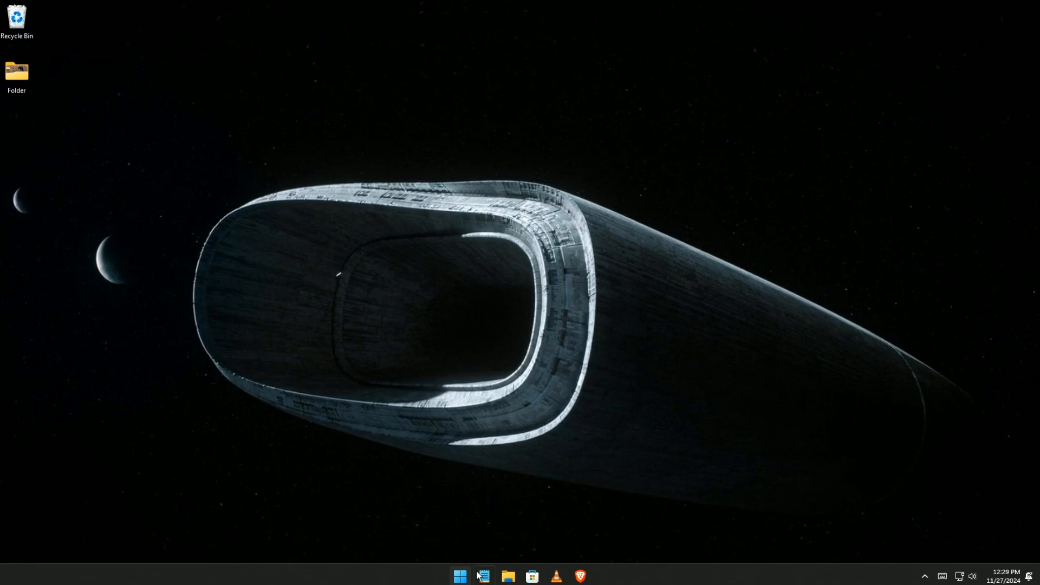
pyautogui.click(507, 576)
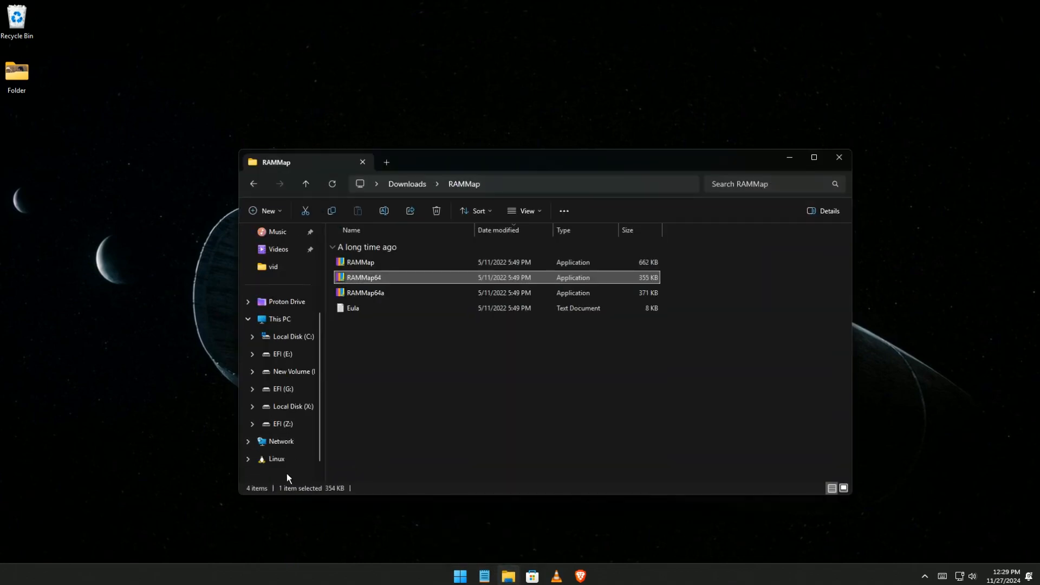
pyautogui.click(277, 459)
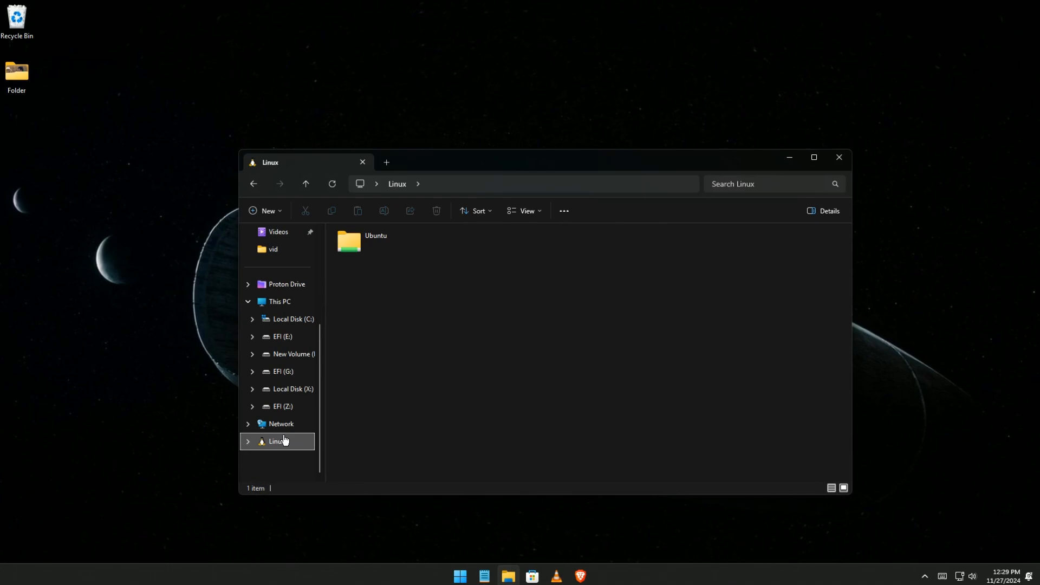
pyautogui.click(375, 240)
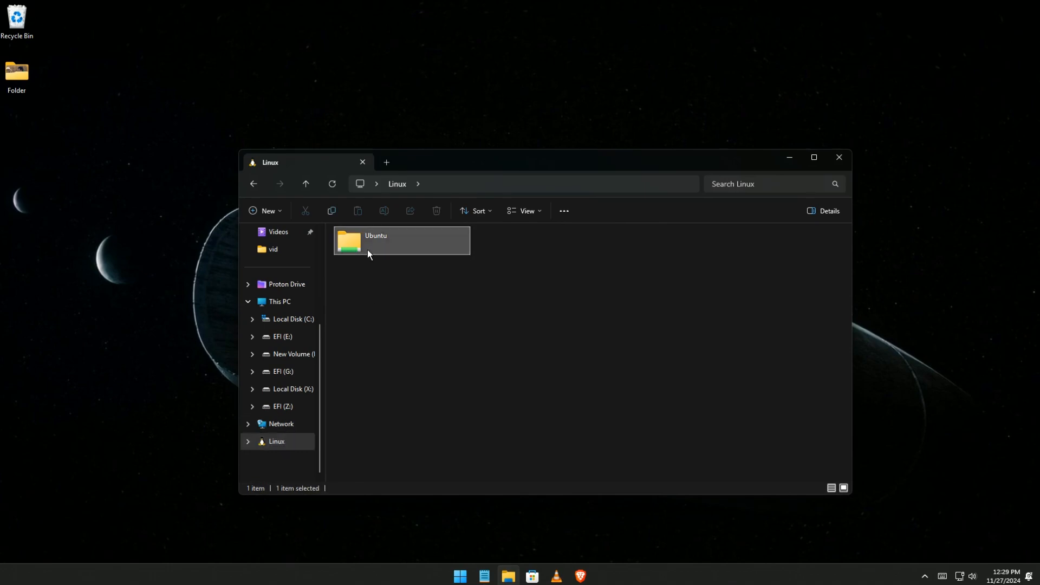
pyautogui.doubleClick(375, 240)
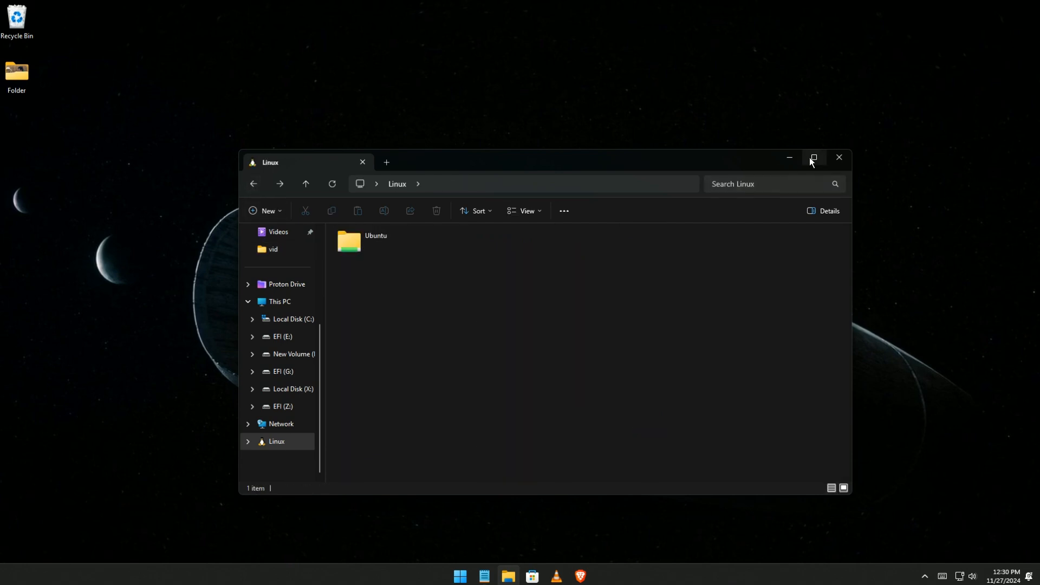
pyautogui.click(839, 157)
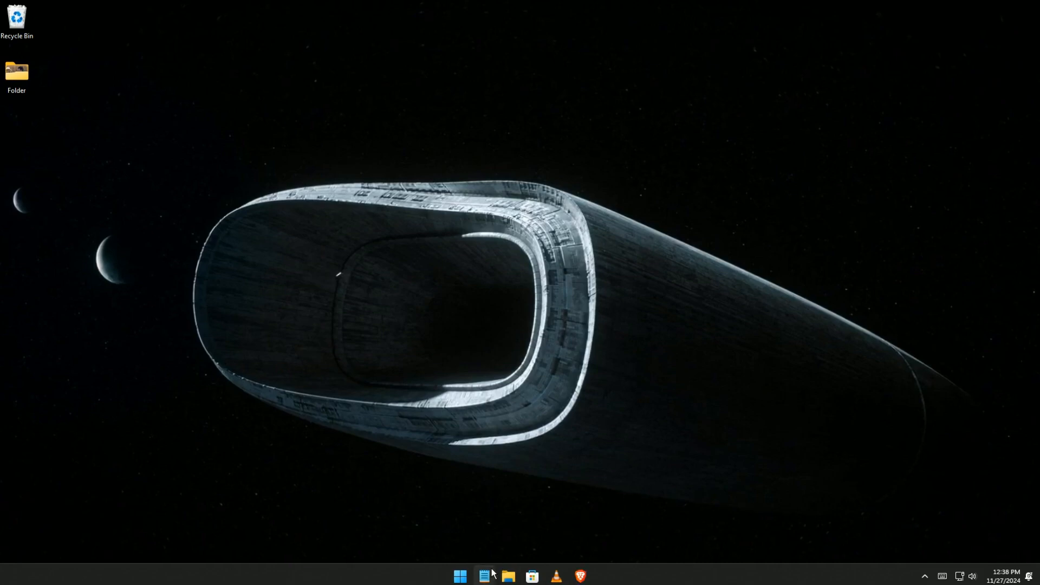
# - Search 'POWER' and run Windows PowerShell as administrator, then close the console
pyautogui.click(459, 576)
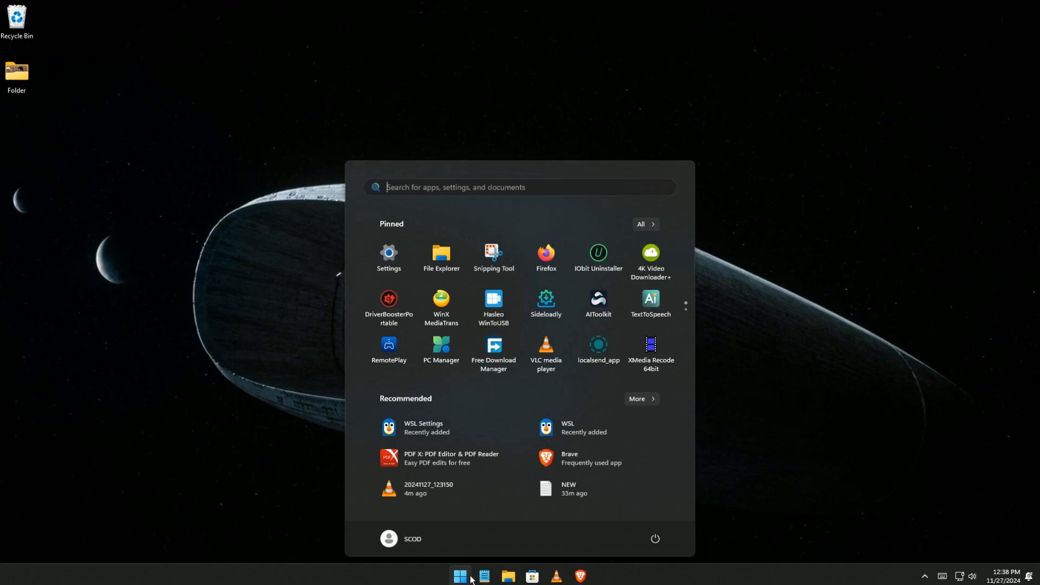
pyautogui.write('POWER')
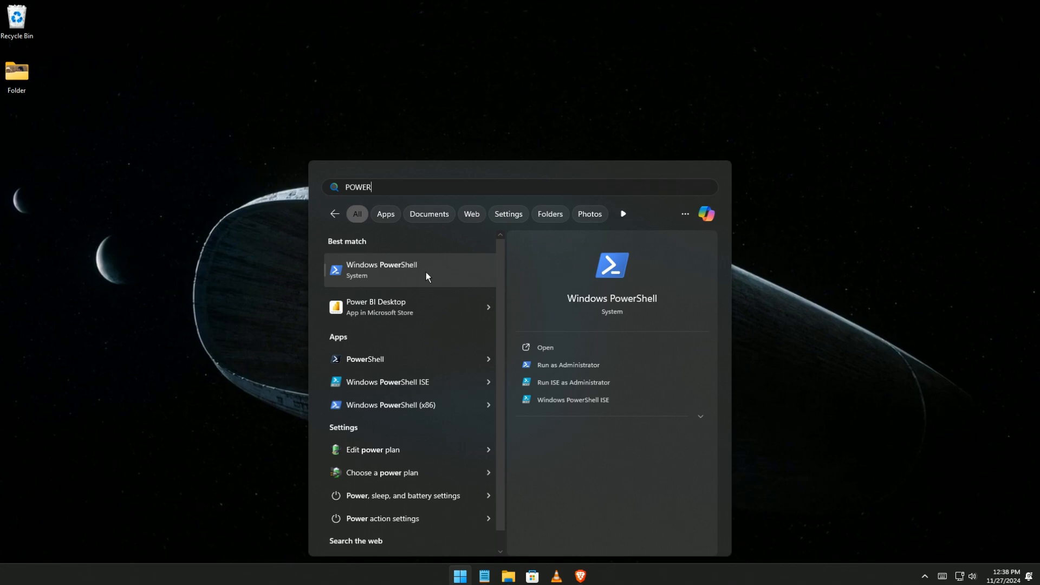
pyautogui.rightClick(381, 270)
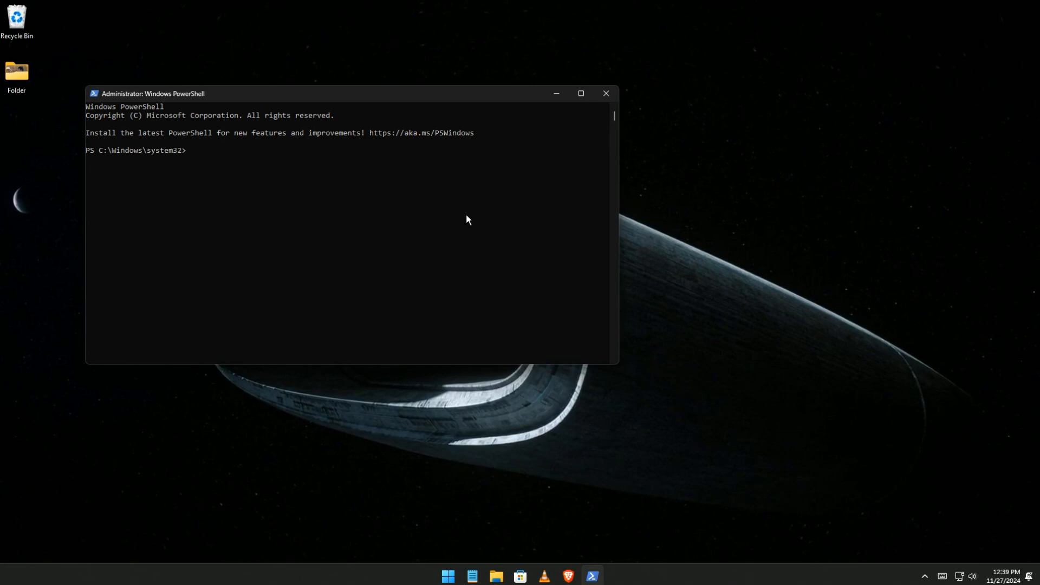
pyautogui.moveTo(152, 93); pyautogui.dragTo(337, 166)
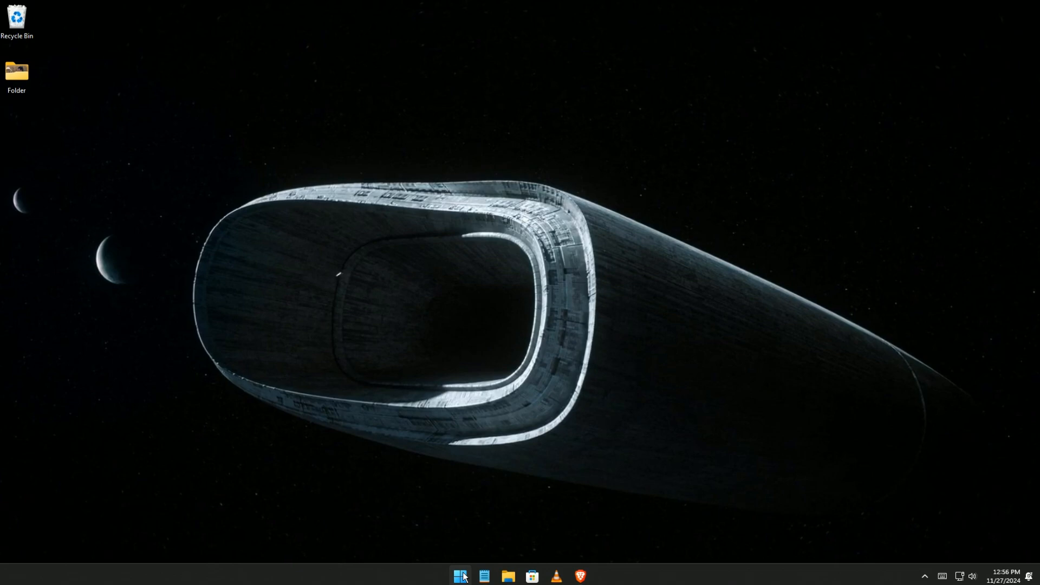
# - Search 'window' in Start and open Turn Windows features on or off
pyautogui.click(460, 576)
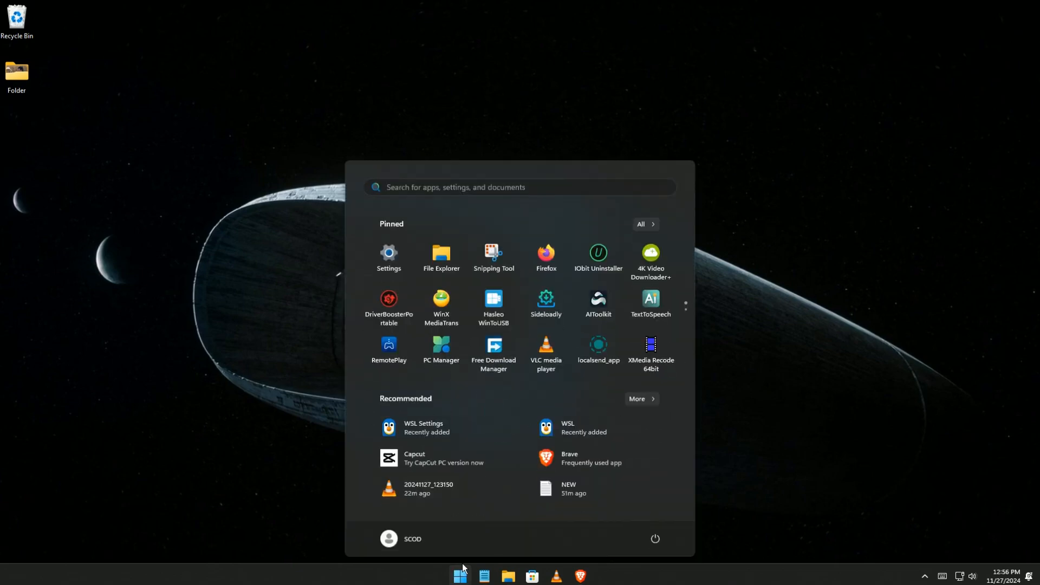
pyautogui.write('windows fe')
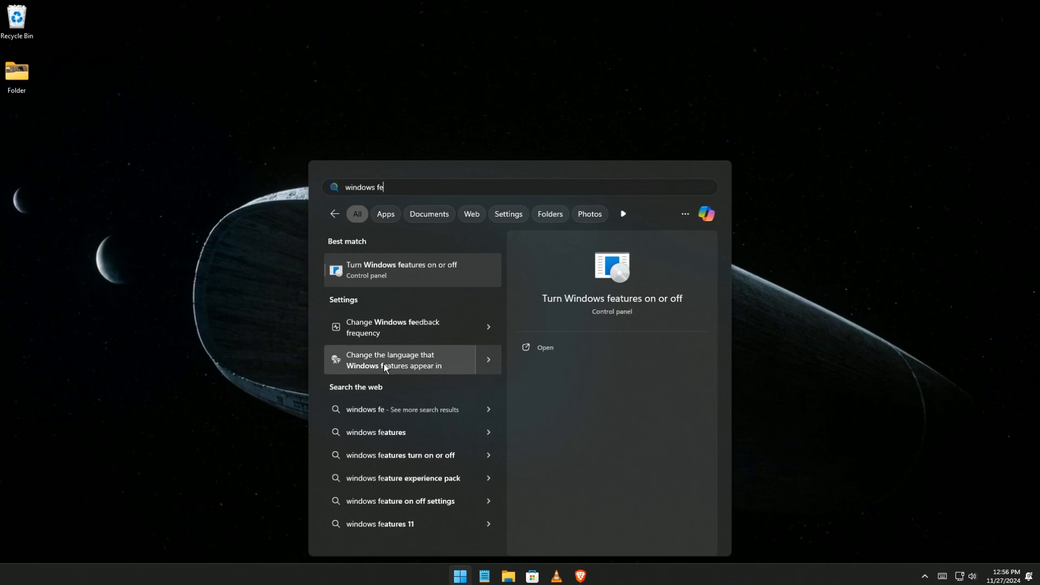
pyautogui.click(401, 269)
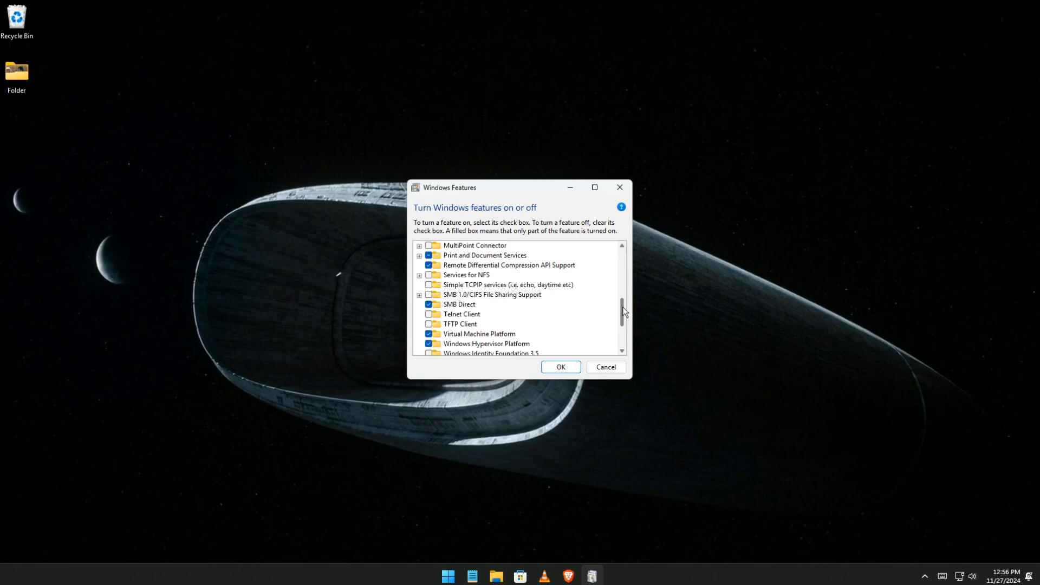
# - Uncheck Windows Subsystem for Linux in Windows Features and apply with OK
pyautogui.scroll(-3)
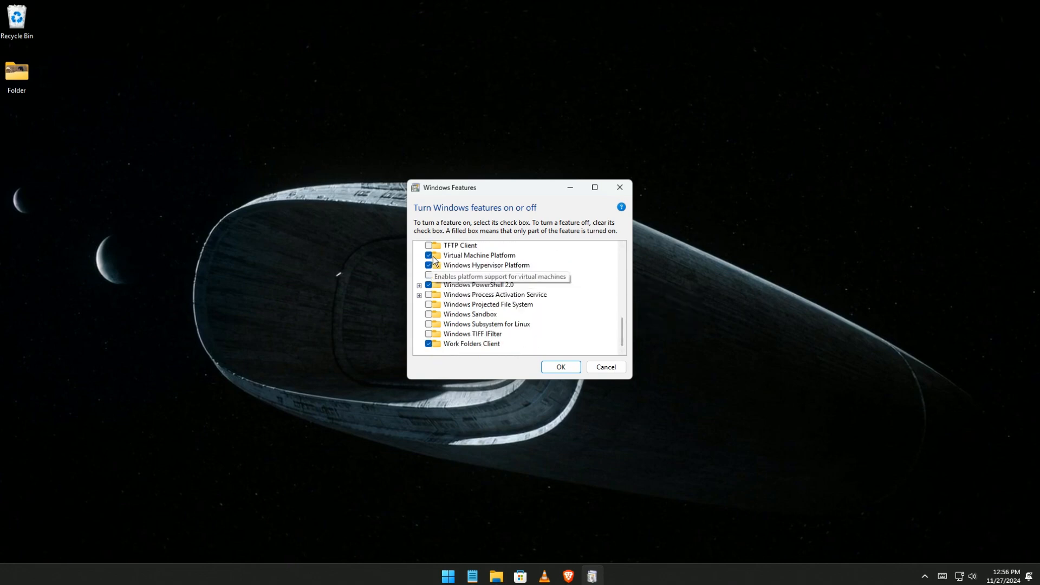
pyautogui.click(429, 256)
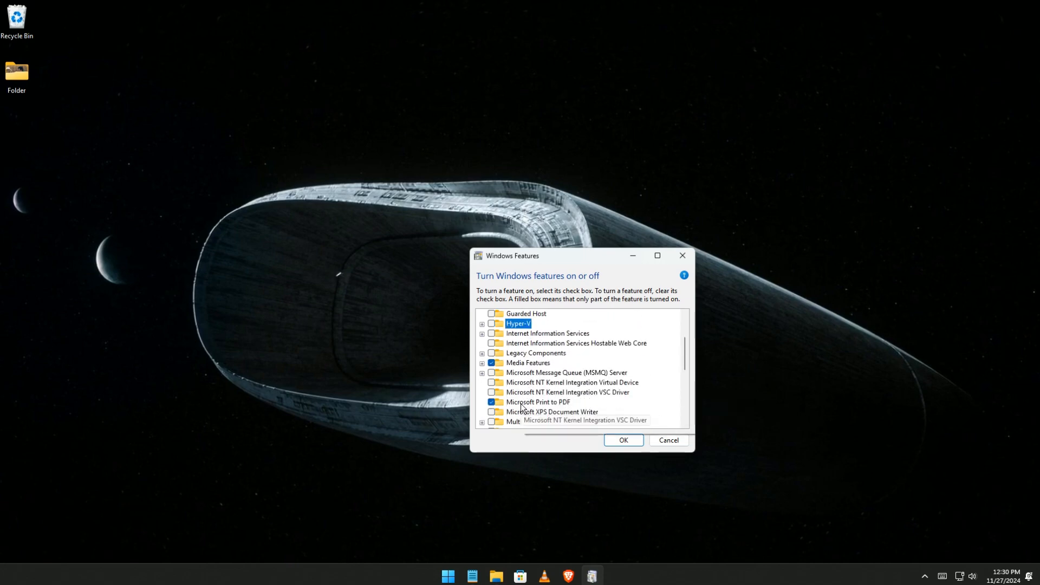
pyautogui.scroll(-3)
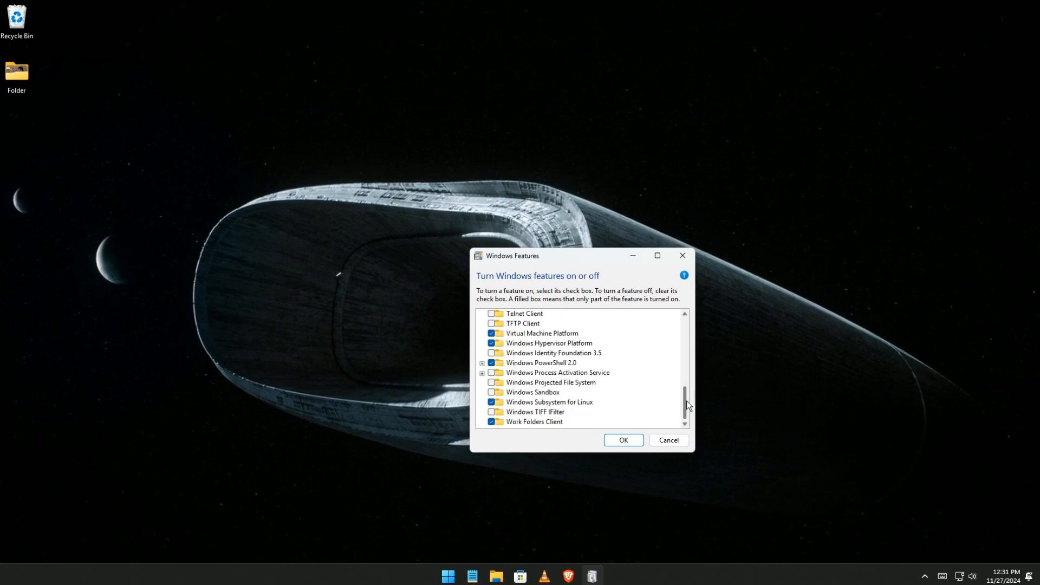
pyautogui.moveTo(524, 405)
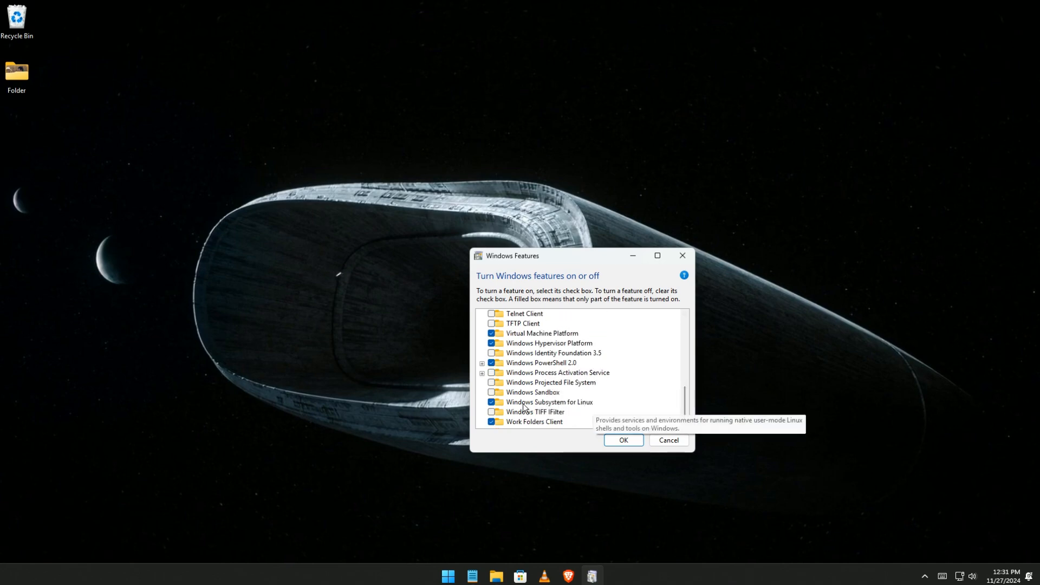
pyautogui.moveTo(459, 410)
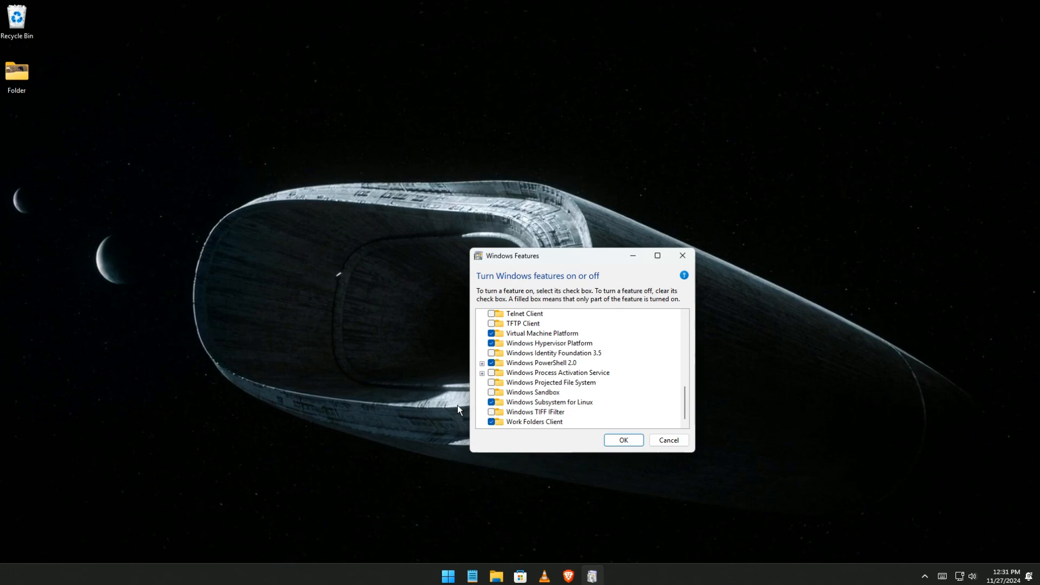
pyautogui.click(549, 401)
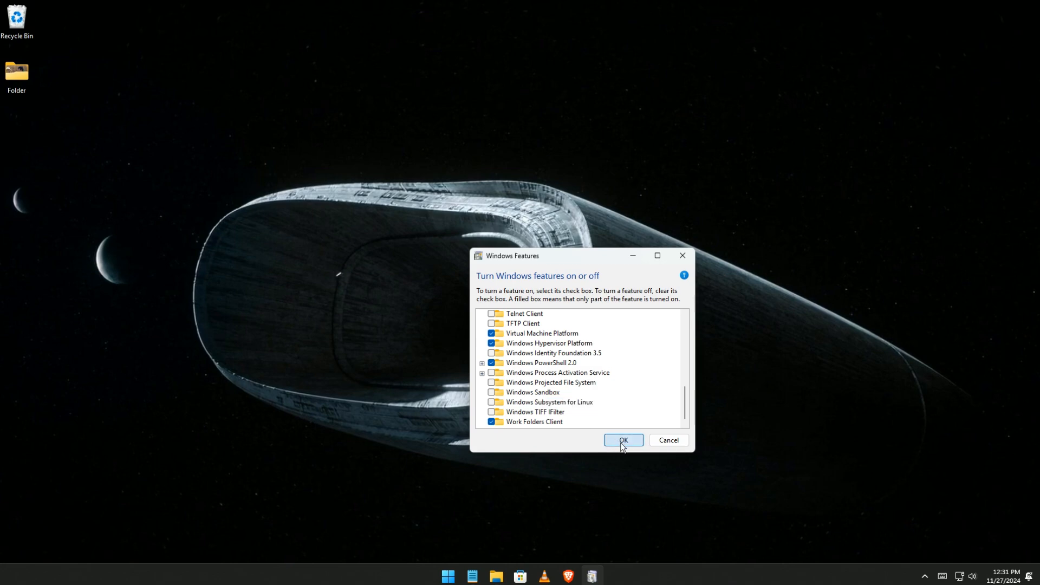
pyautogui.click(623, 440)
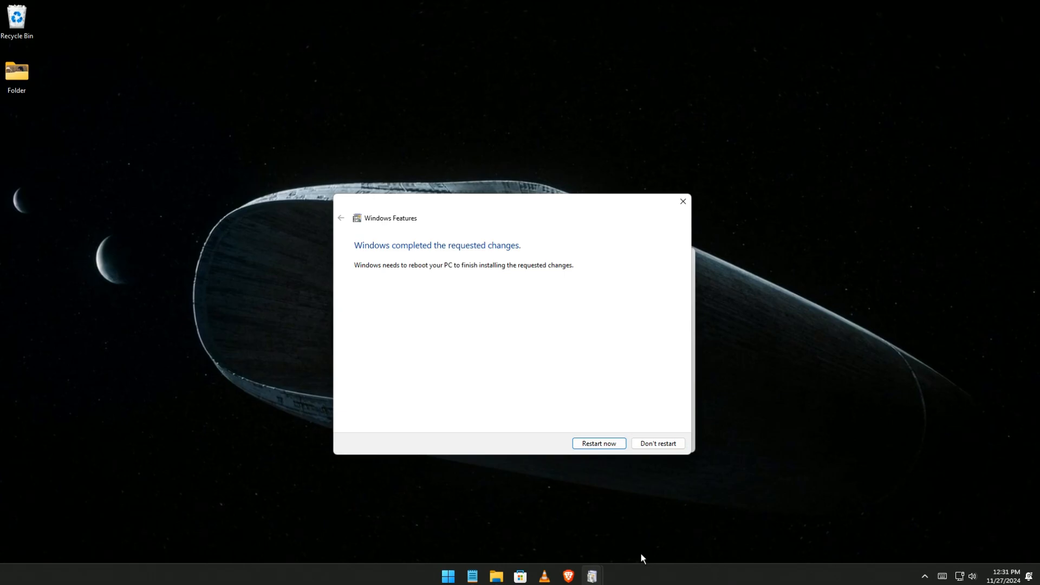
# - Answer the restart prompt, closing Windows Features and rebooting to the desktop
pyautogui.click(597, 443)
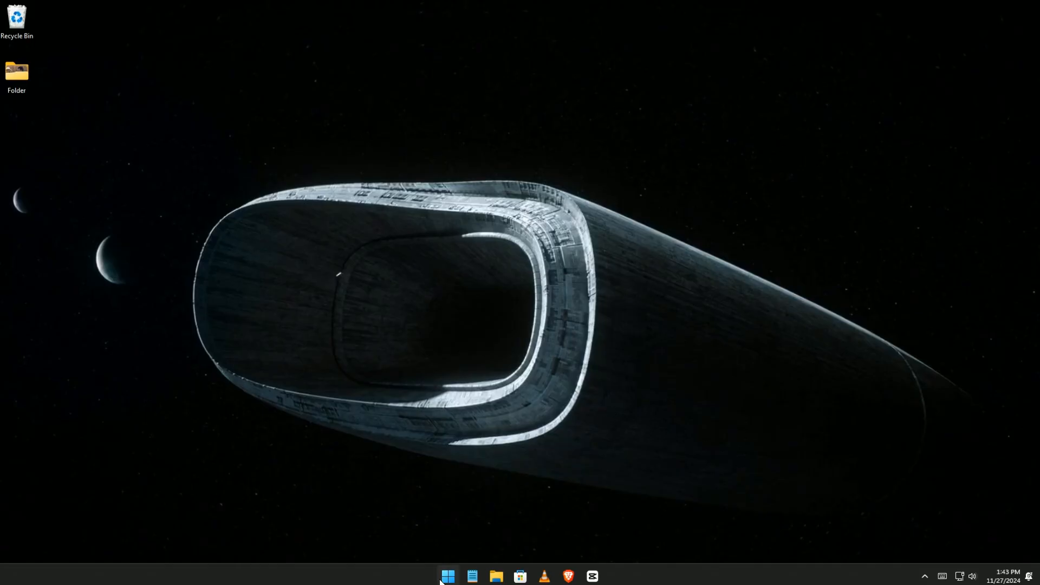
# - Browse the Start menu's All apps list, then launch File Explorer
pyautogui.click(447, 575)
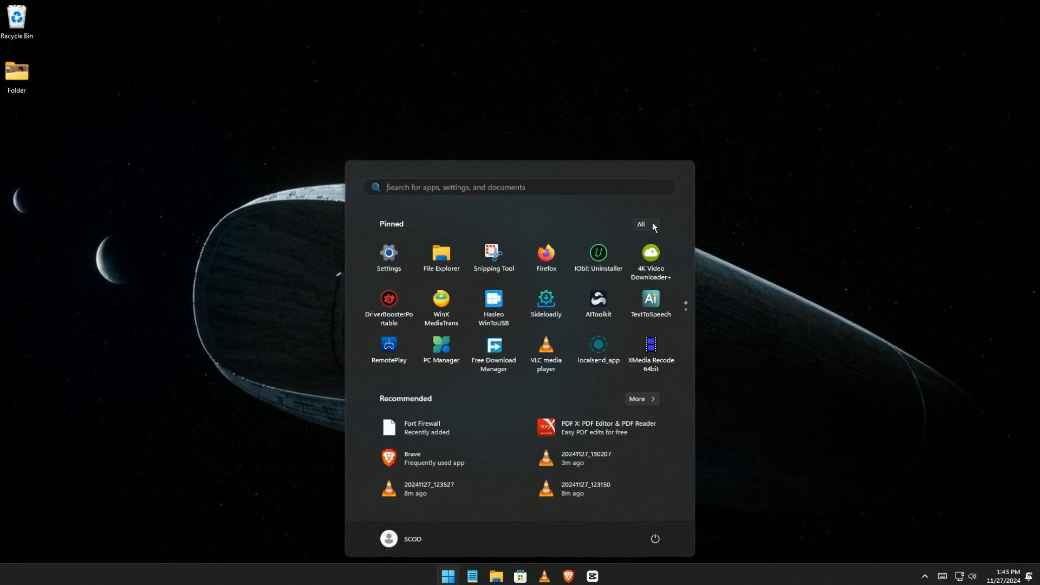
pyautogui.click(641, 224)
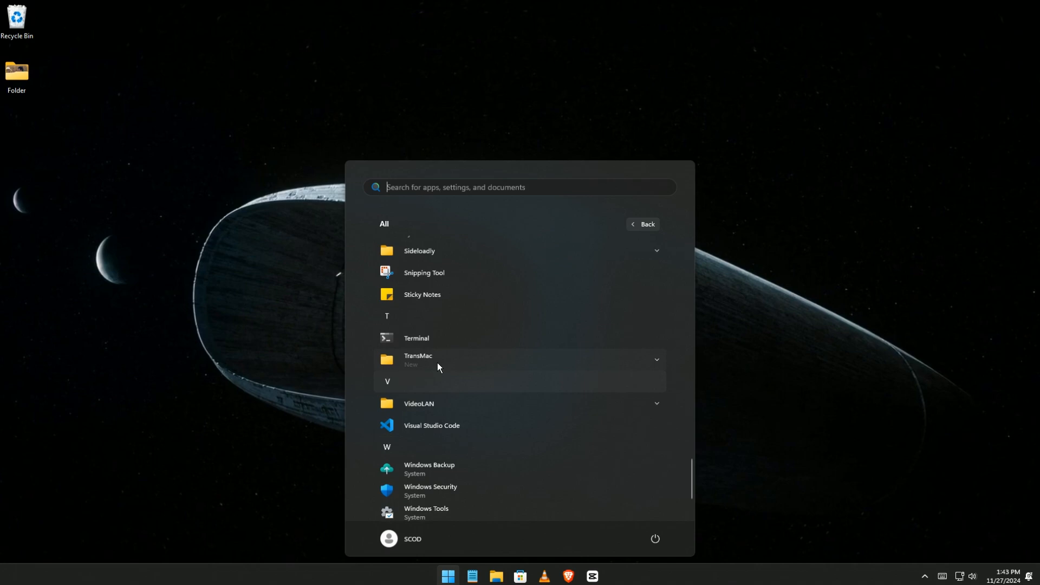
pyautogui.scroll(-3)
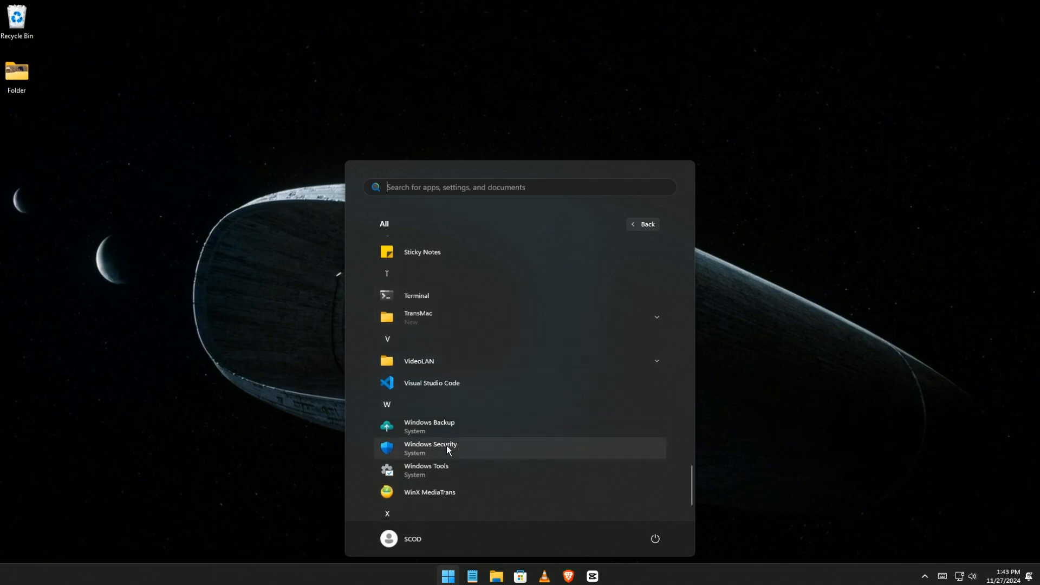
pyautogui.scroll(-3)
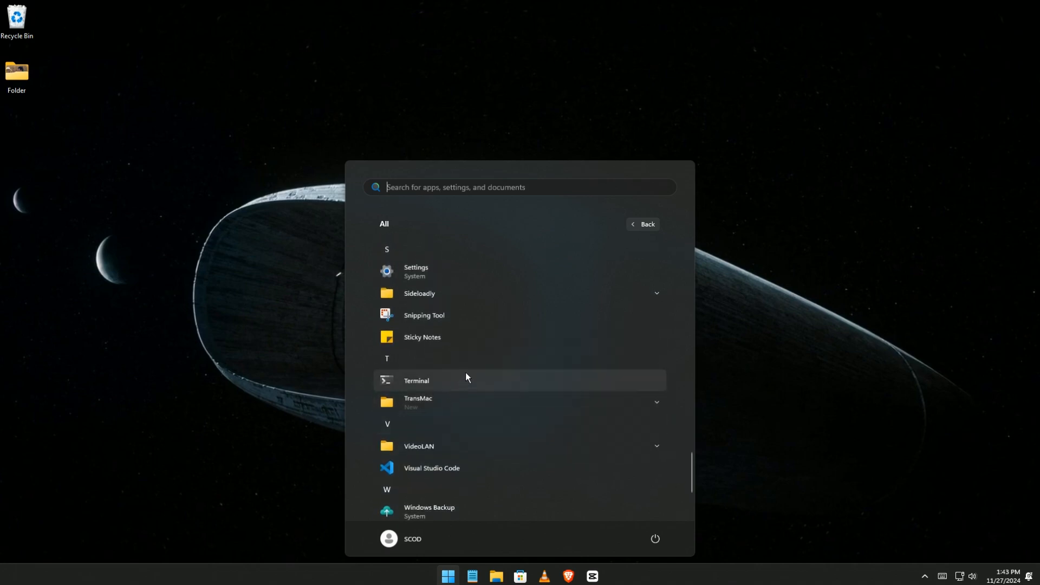
pyautogui.moveTo(782, 349)
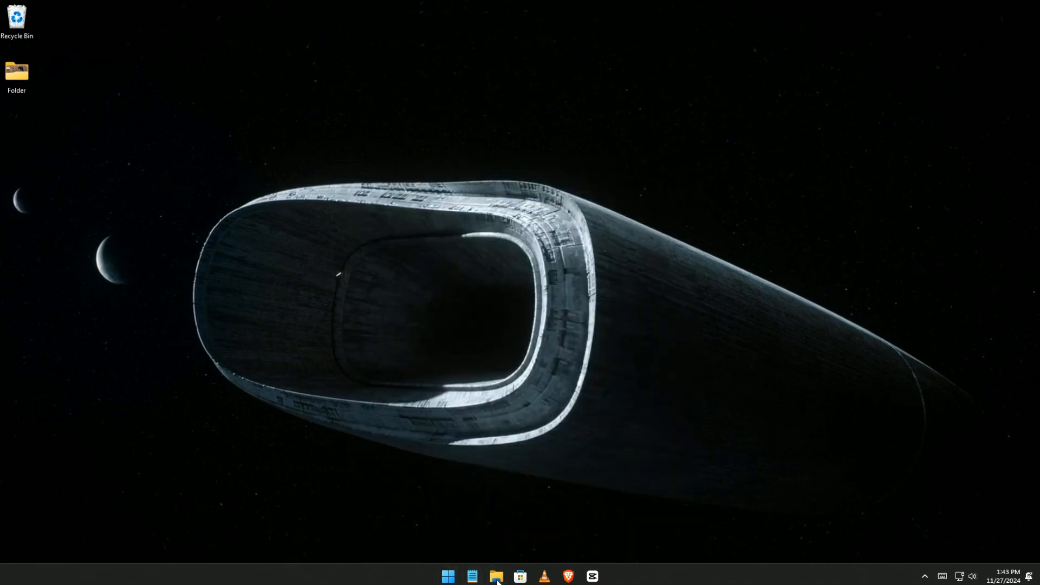
pyautogui.click(496, 576)
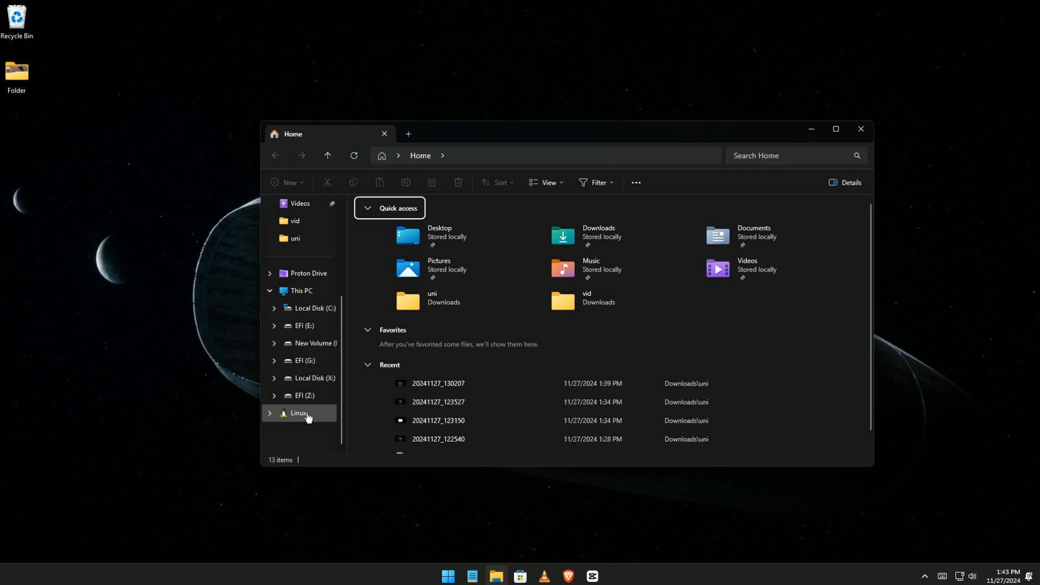
# - Confirm the Linux location shows 'This folder is empty', then close File Explorer
pyautogui.click(299, 413)
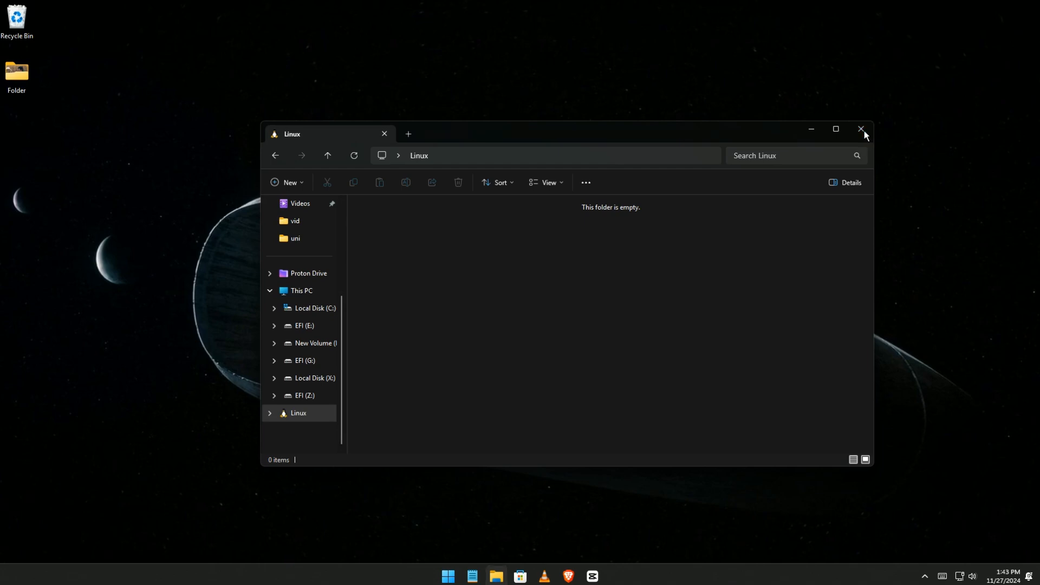
pyautogui.click(861, 129)
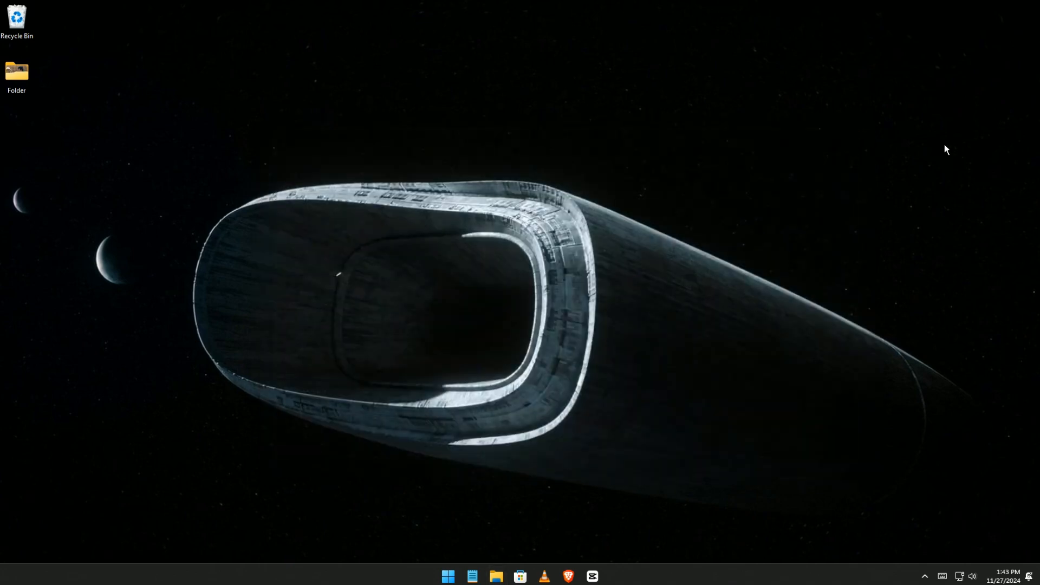
pyautogui.click(448, 576)
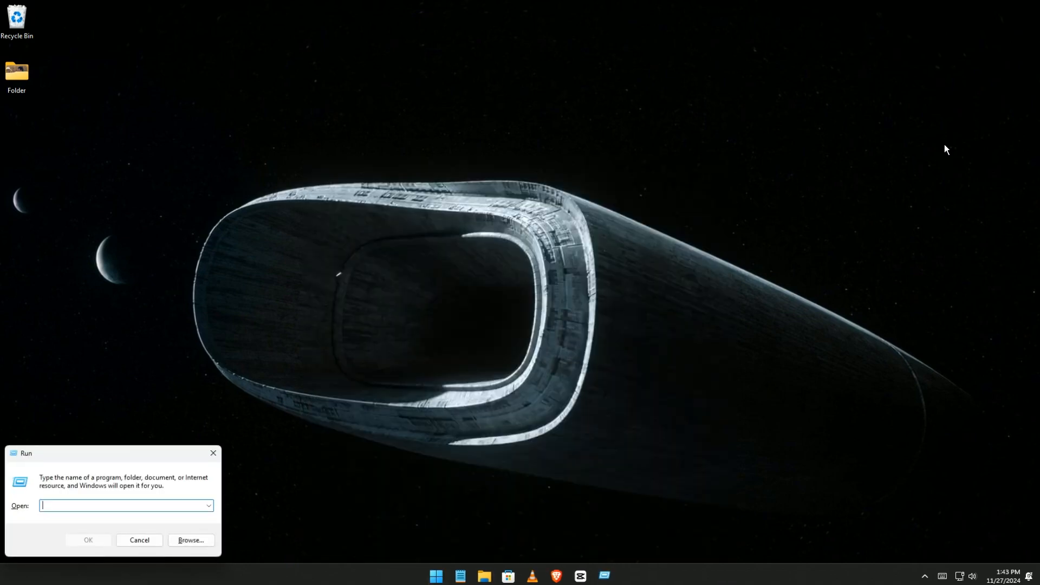
# - Run 'prefetch', delete all its files except the two in use, and close it
pyautogui.write('pre')
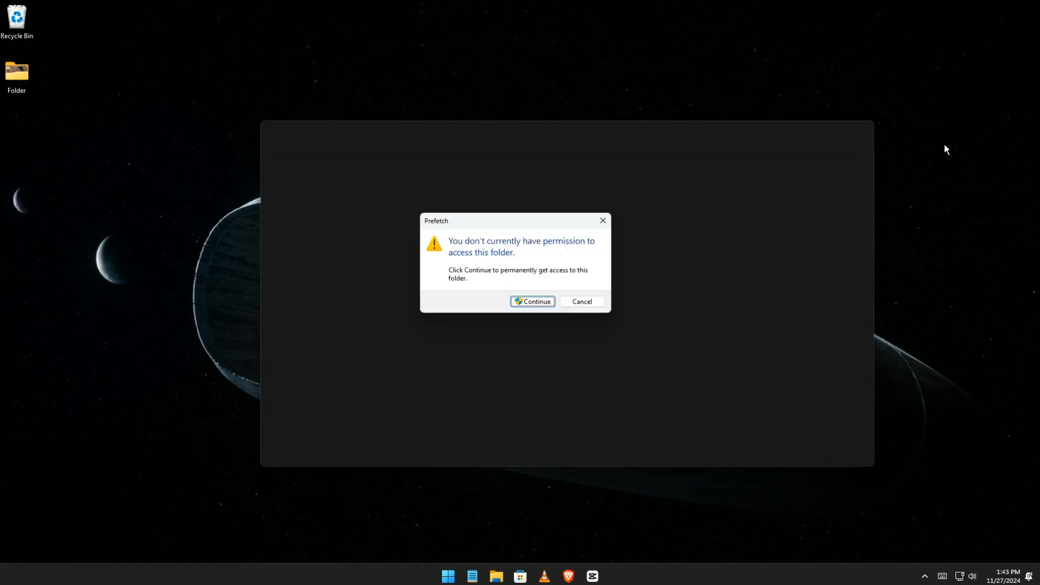
pyautogui.click(532, 301)
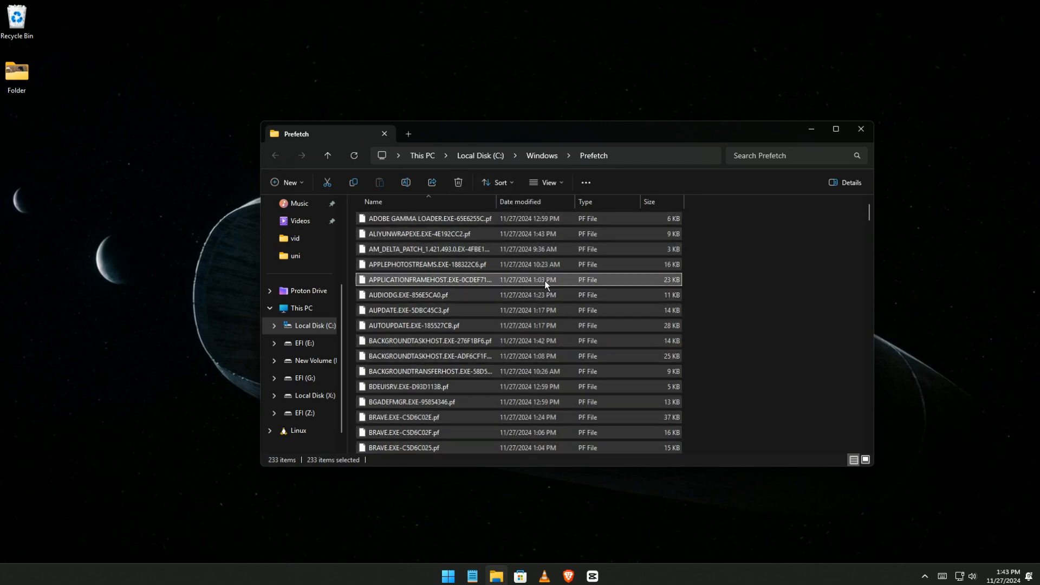
pyautogui.click(458, 182)
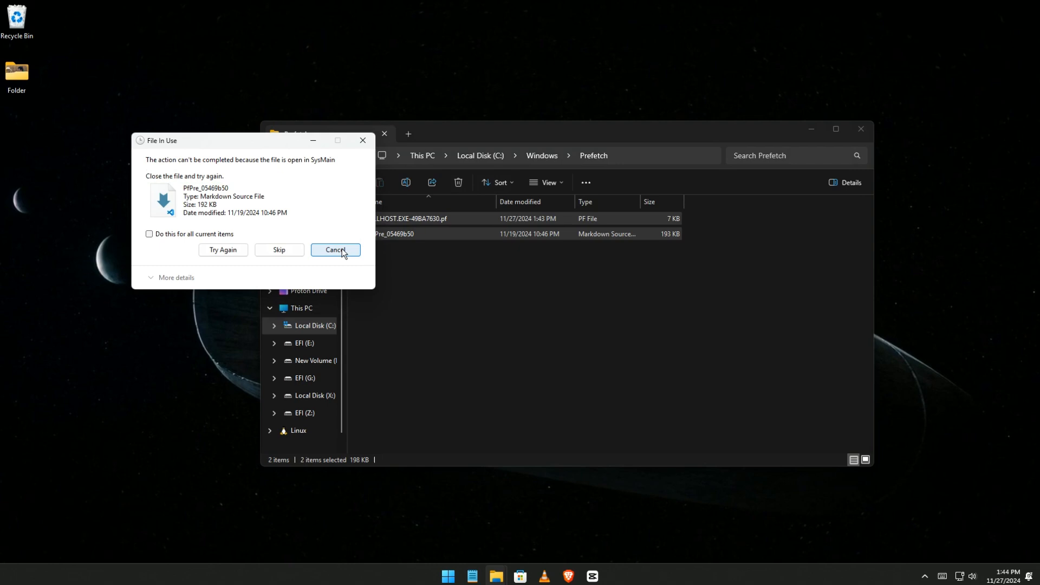
pyautogui.click(336, 253)
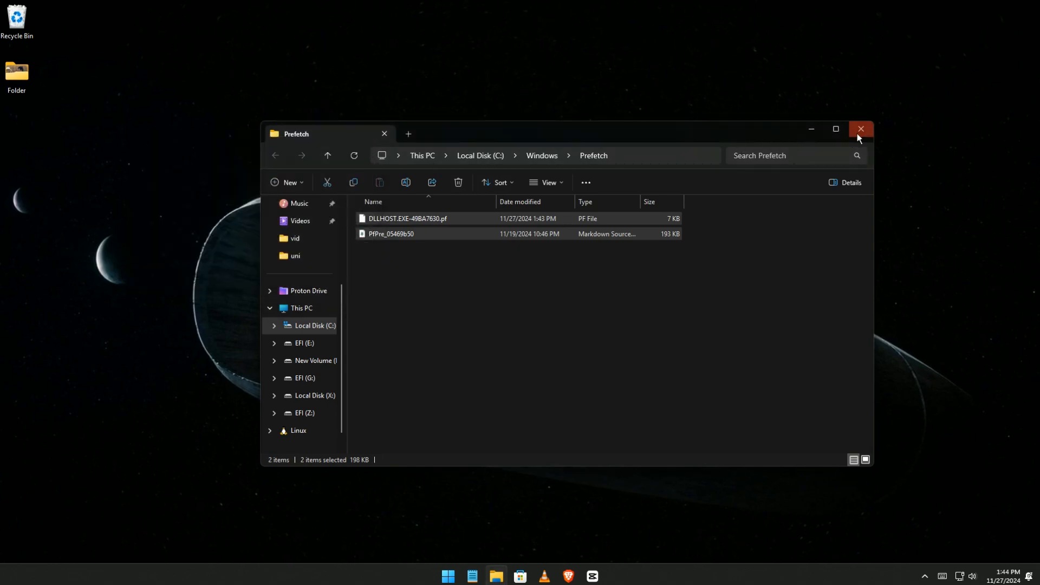
pyautogui.click(447, 576)
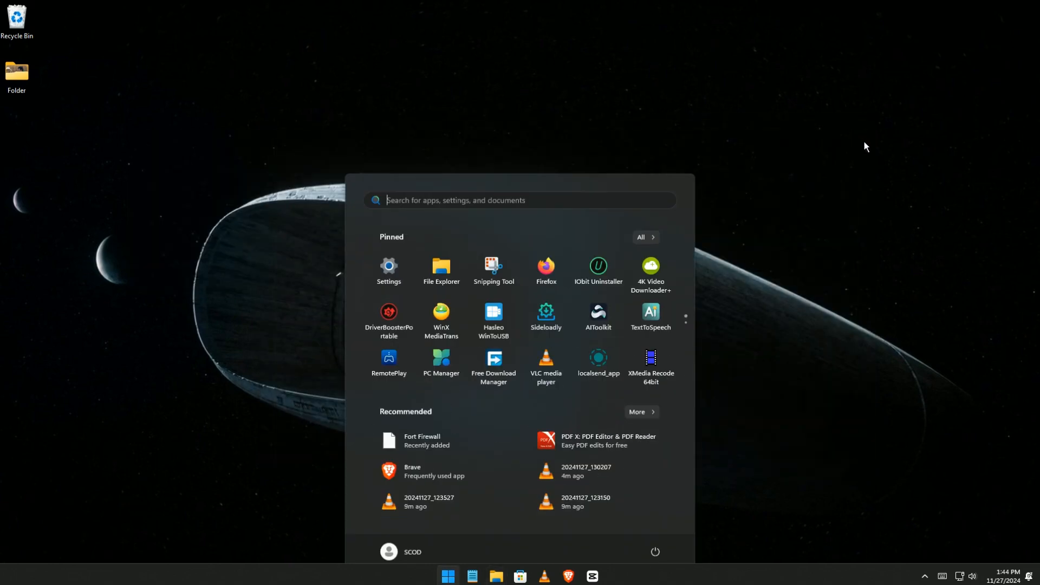
# - Run 'temp', dismiss the not-found error, and delete the last two Temp files
pyautogui.write('run')
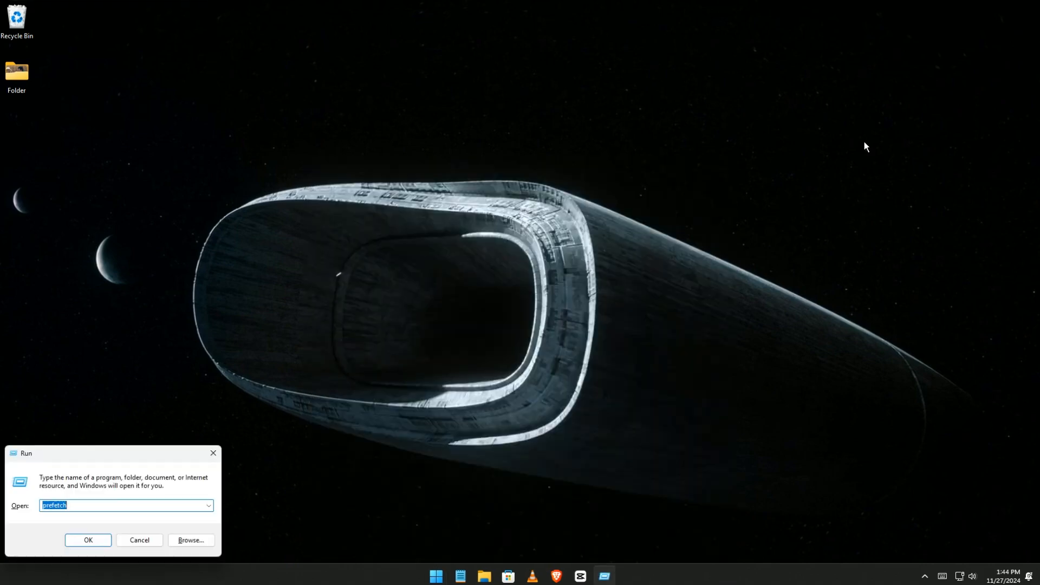
pyautogui.write('temp')
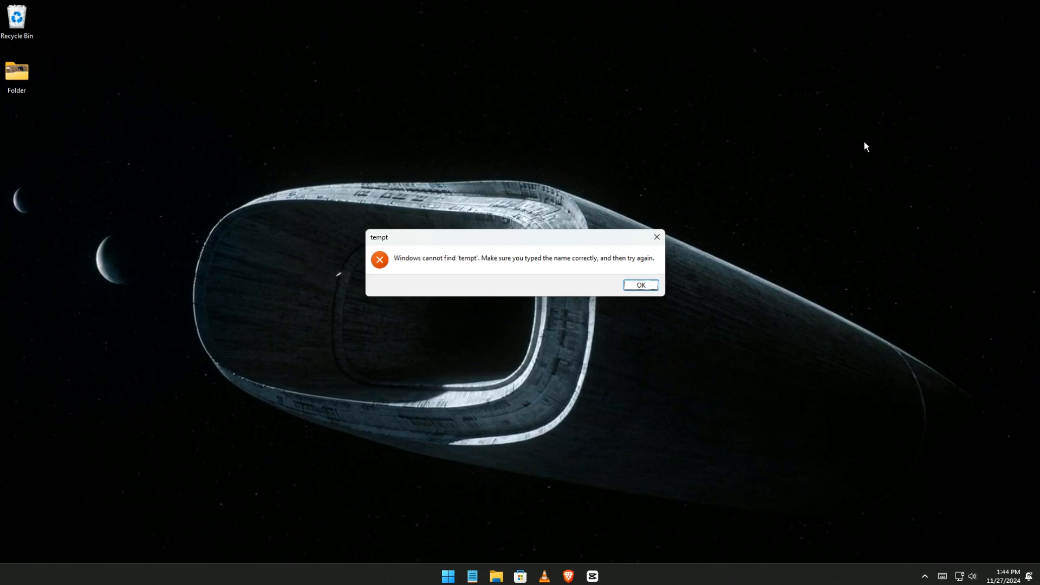
pyautogui.click(639, 284)
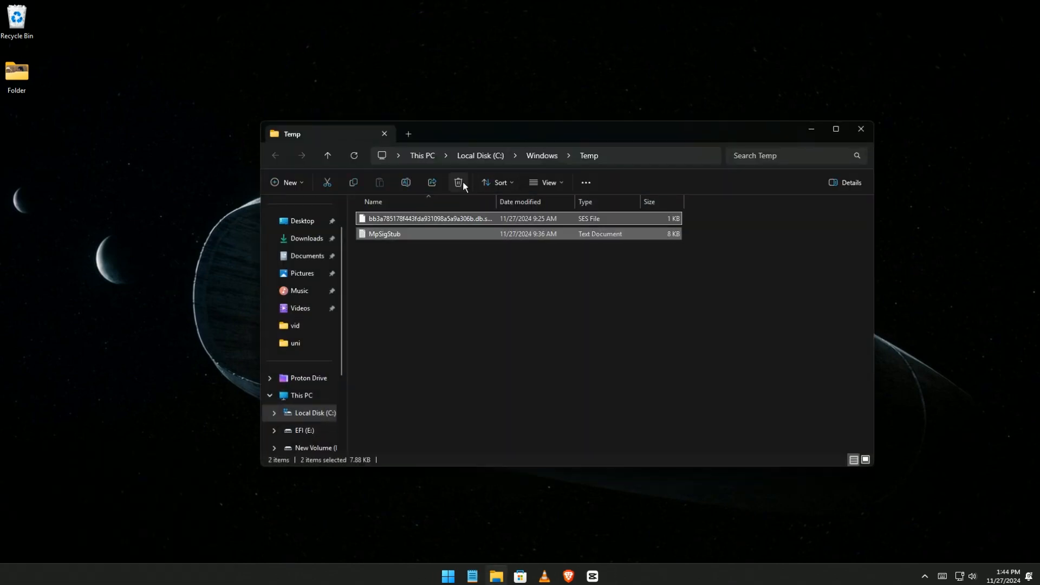
pyautogui.click(458, 183)
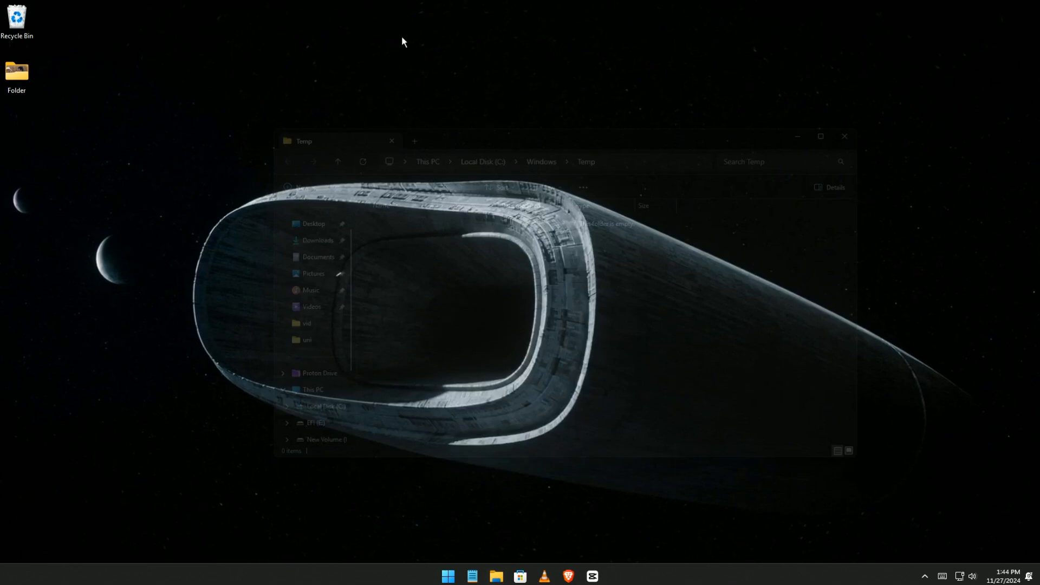
# - Use the Recycle Bin's context menu to empty it, confirming permanent deletion
pyautogui.rightClick(15, 17)
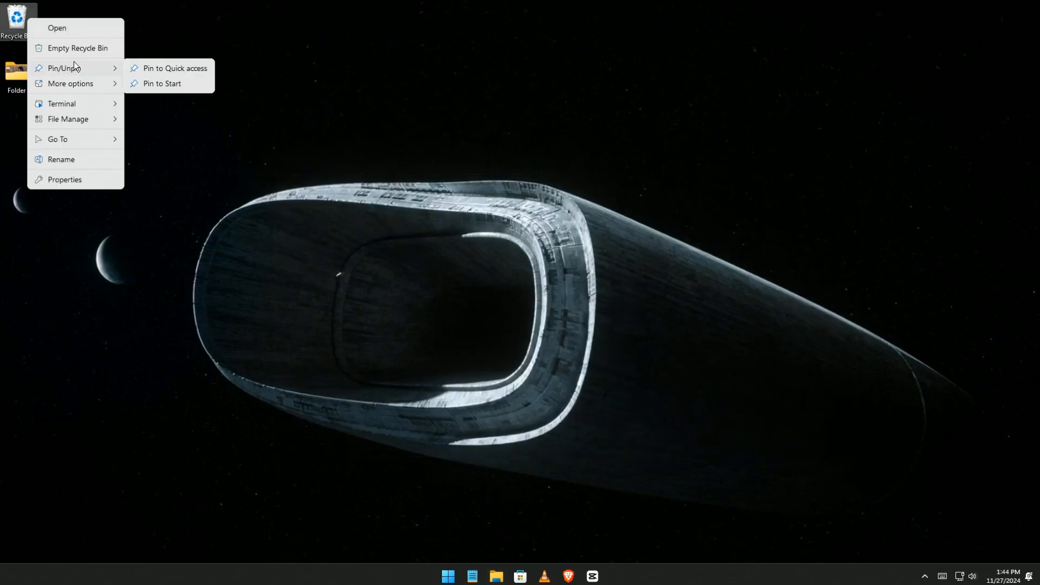
pyautogui.click(78, 48)
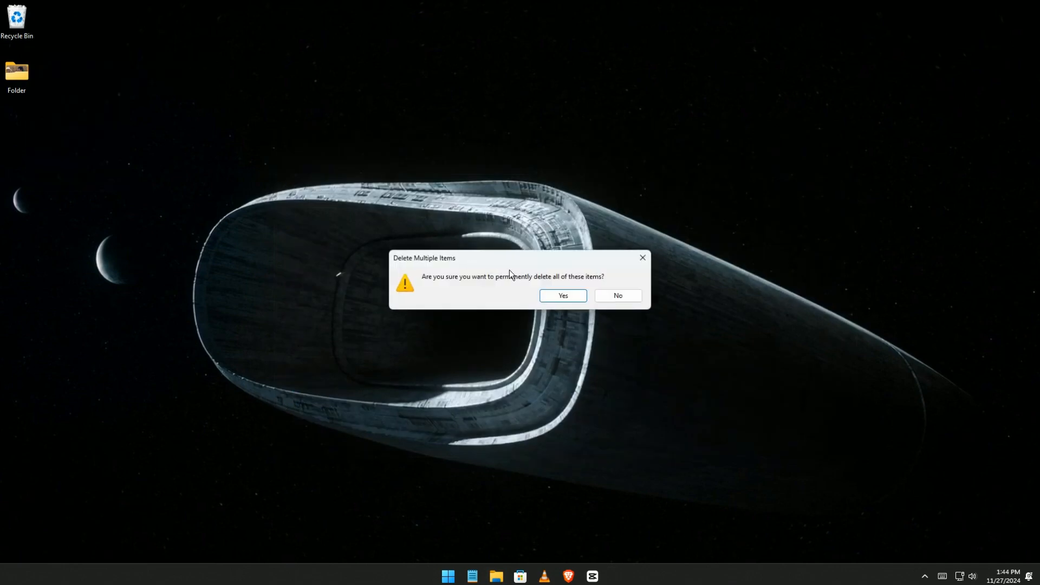
pyautogui.click(562, 295)
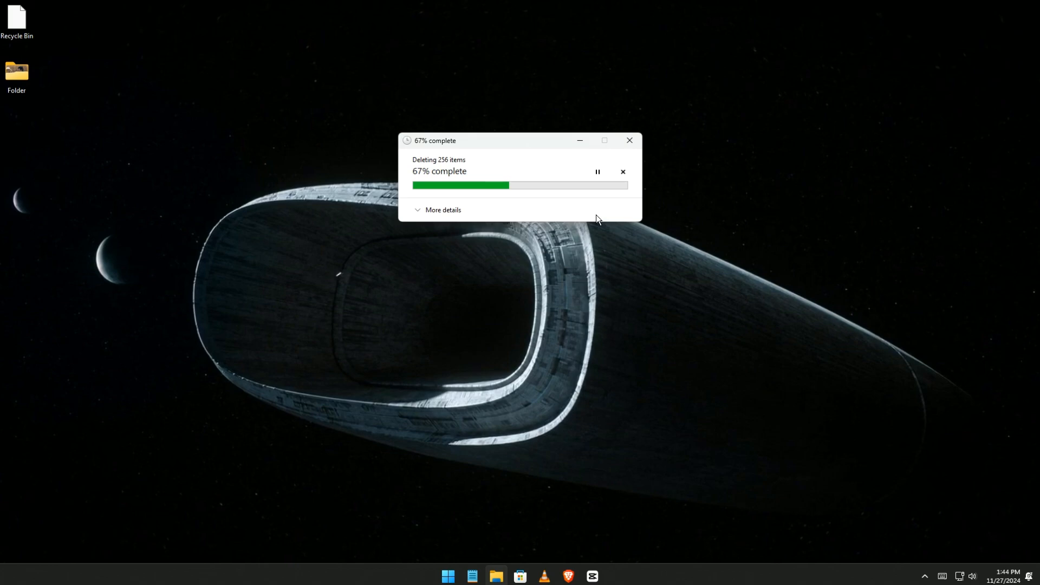